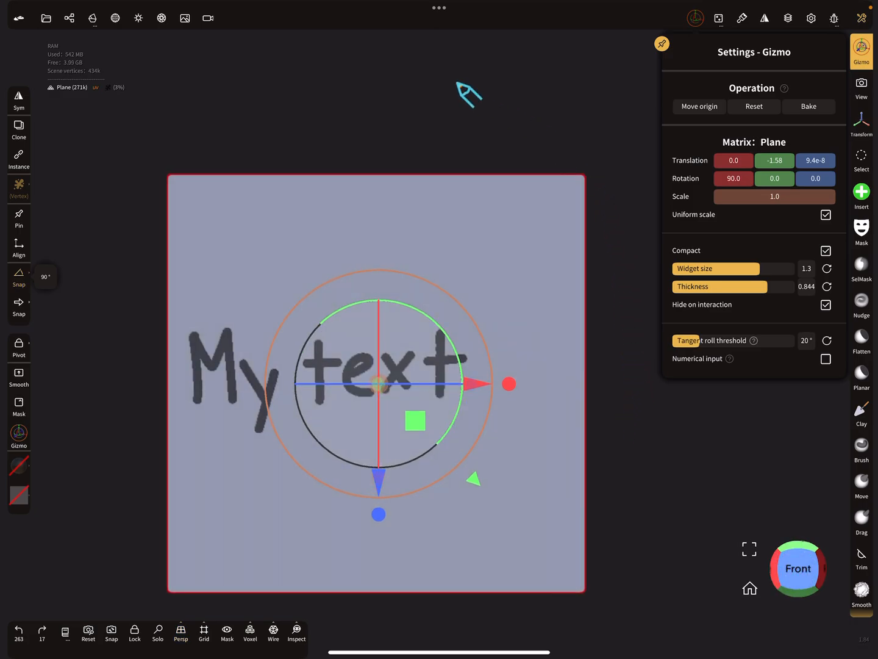
mouse_move(590, 322)
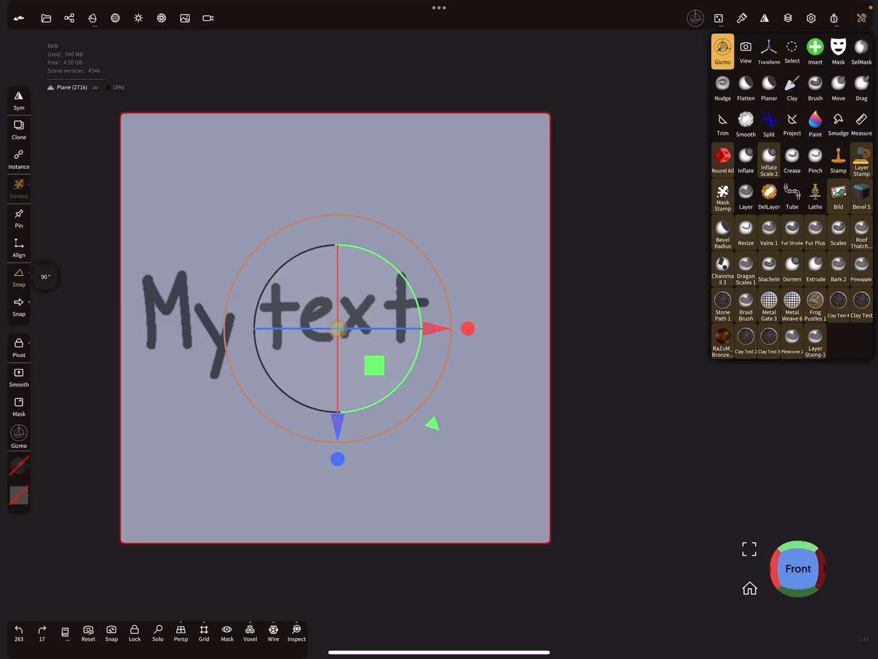
Paint 'xyz' as a mask on the plane below 'My text'.
click(838, 52)
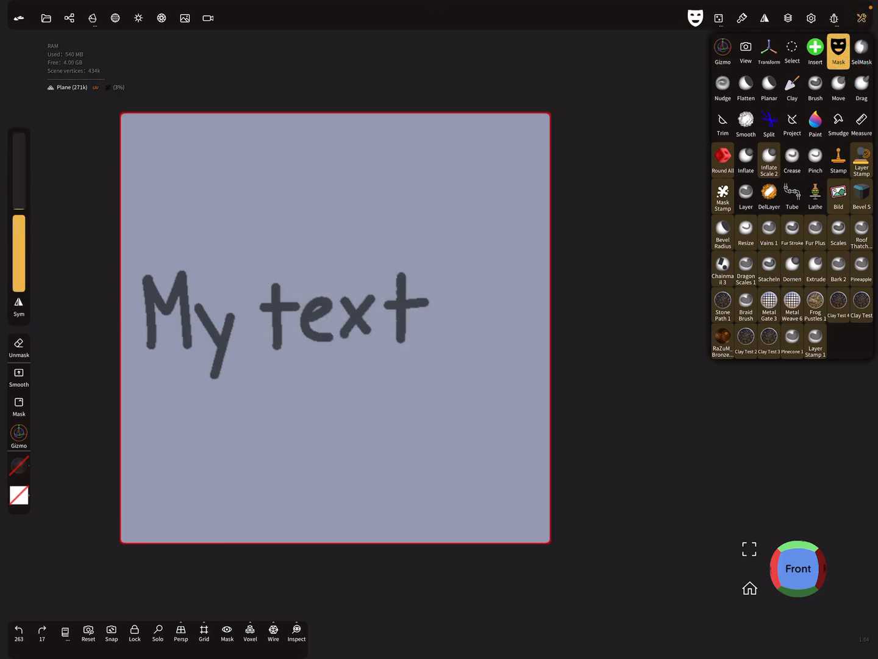
drag(264, 437, 307, 398)
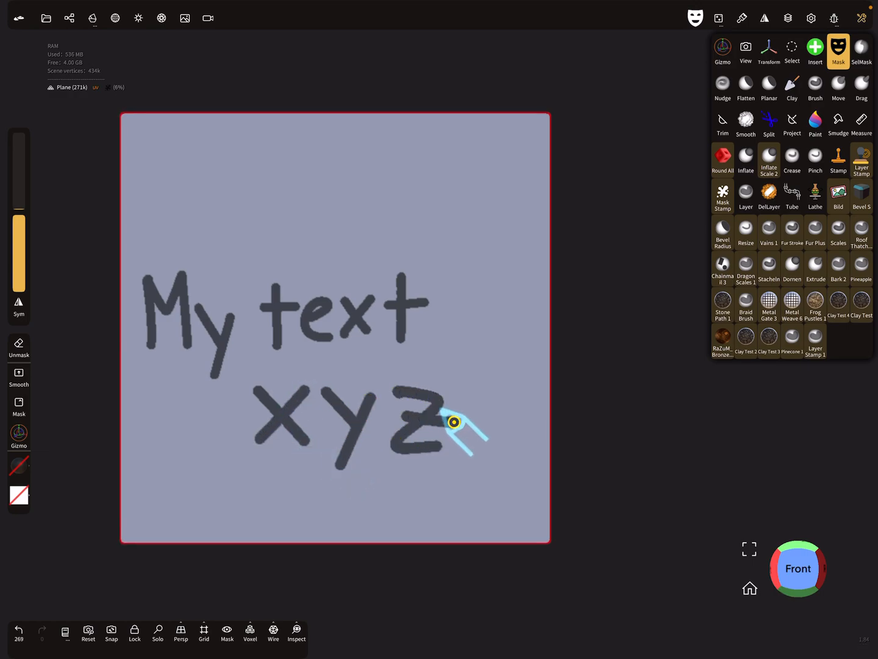
Extract the masked letters as a new 'Plane ext' object and show the scene list.
click(839, 51)
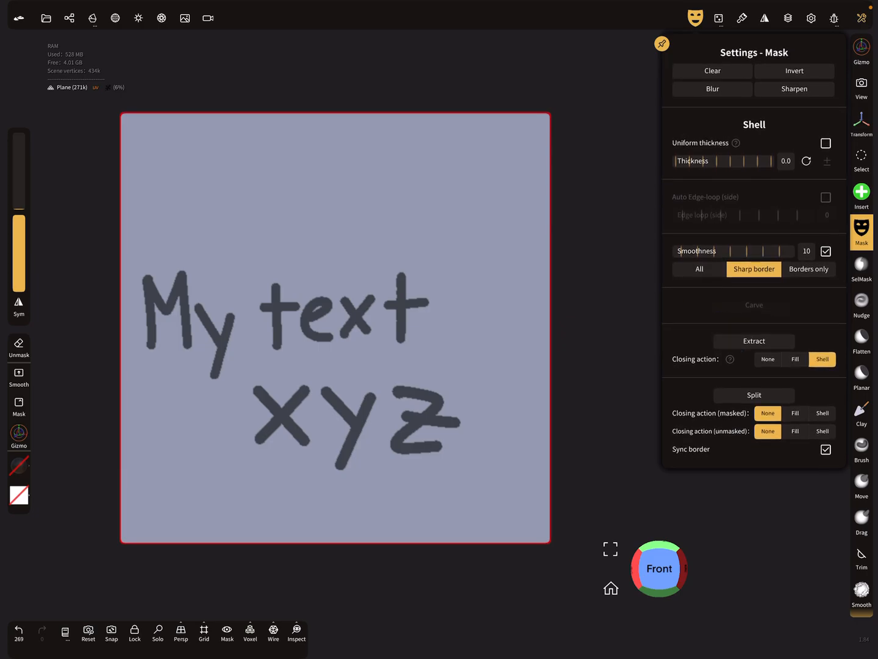
click(754, 340)
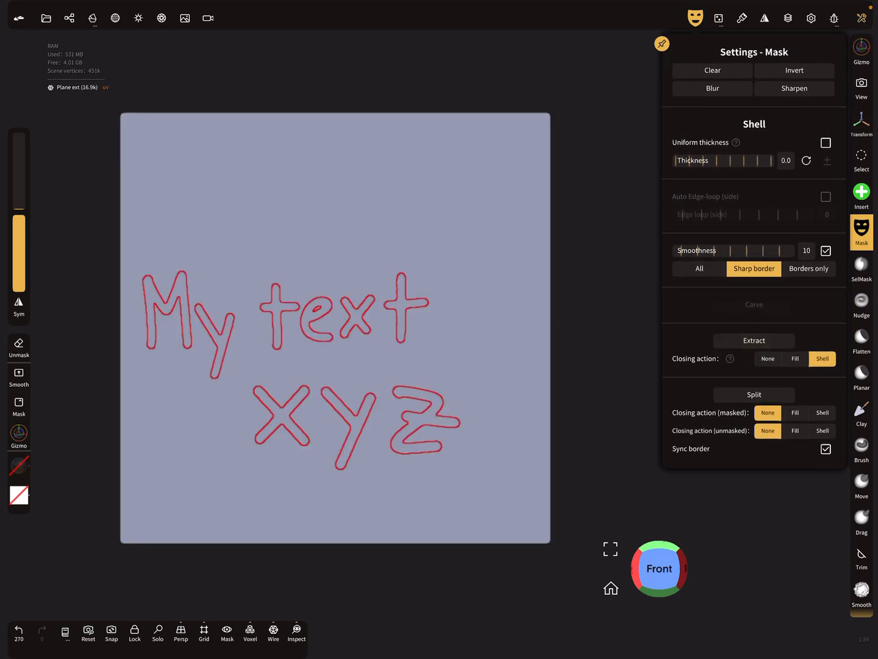
click(69, 18)
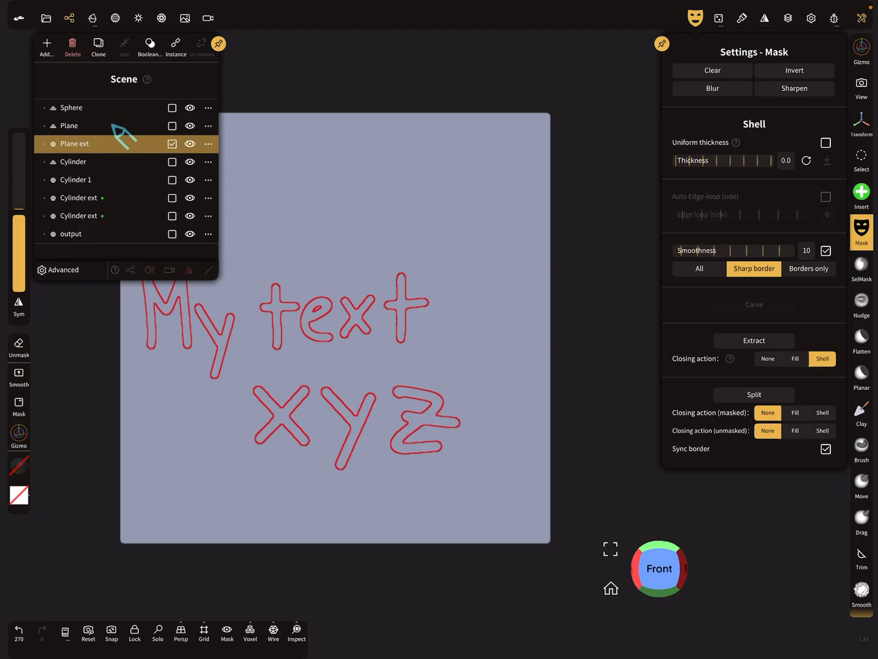
Delete the Plane and Plane ext objects and bring up the Topology tools for the text model.
click(70, 126)
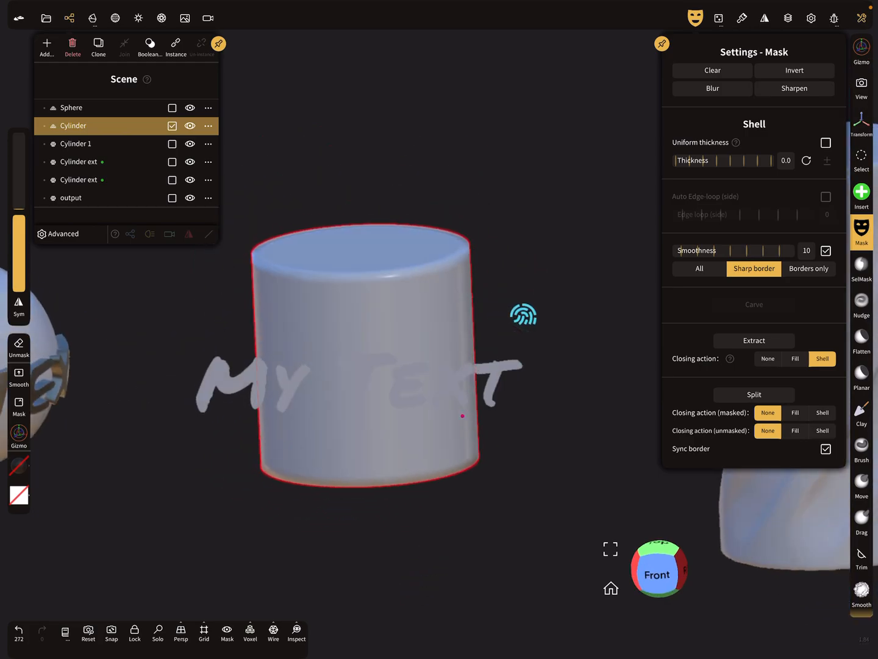
click(273, 632)
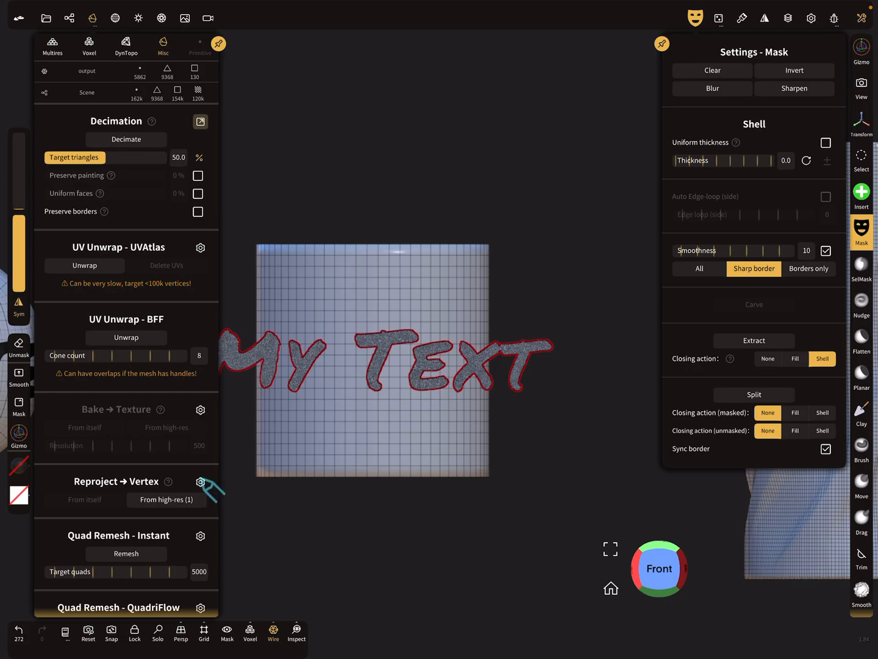
Review the vertex reprojection options, then activate the Gizmo on the output text object.
click(200, 482)
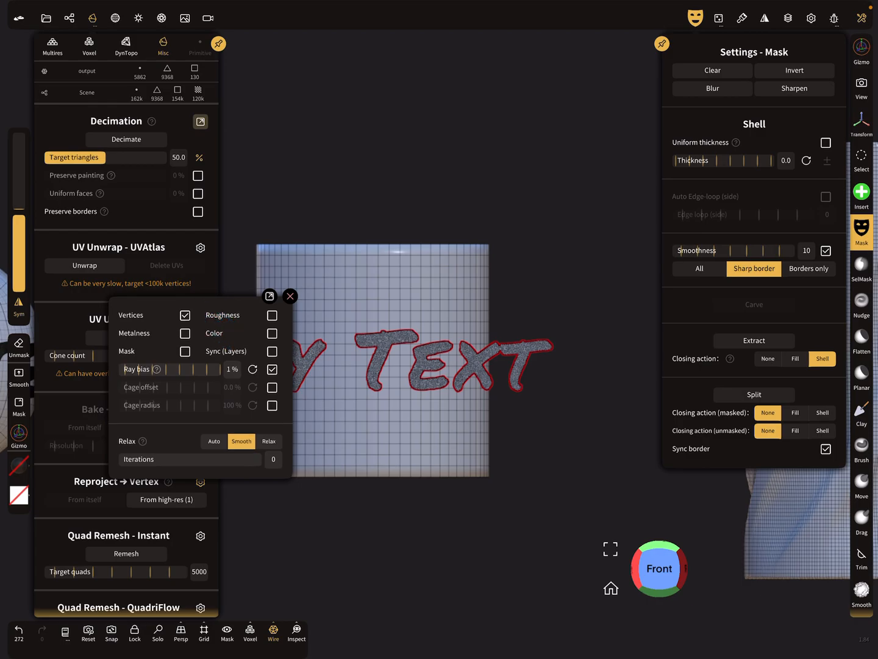
click(290, 295)
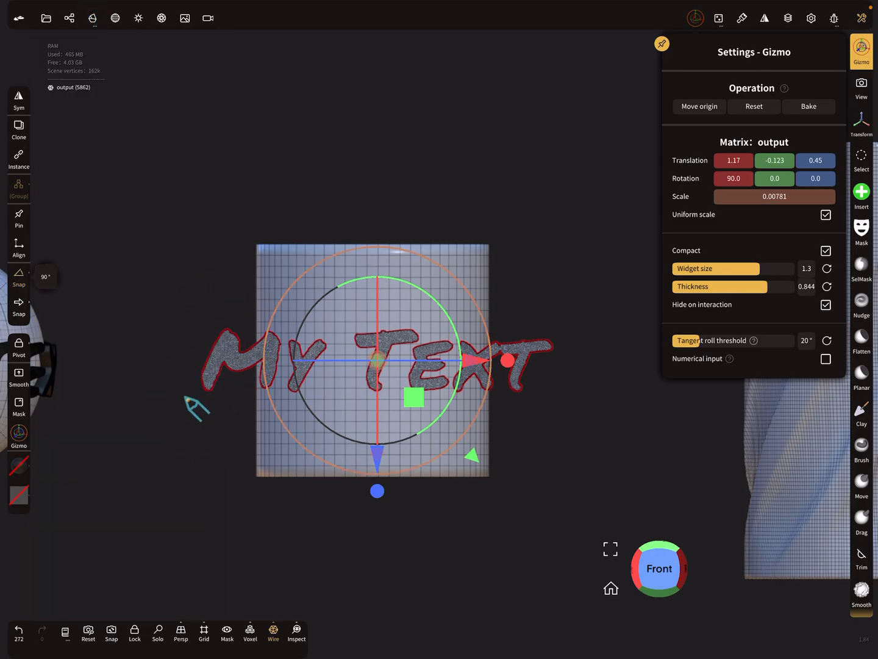
Reopen the Topology menu with the Gizmo active and undo the last change.
click(89, 17)
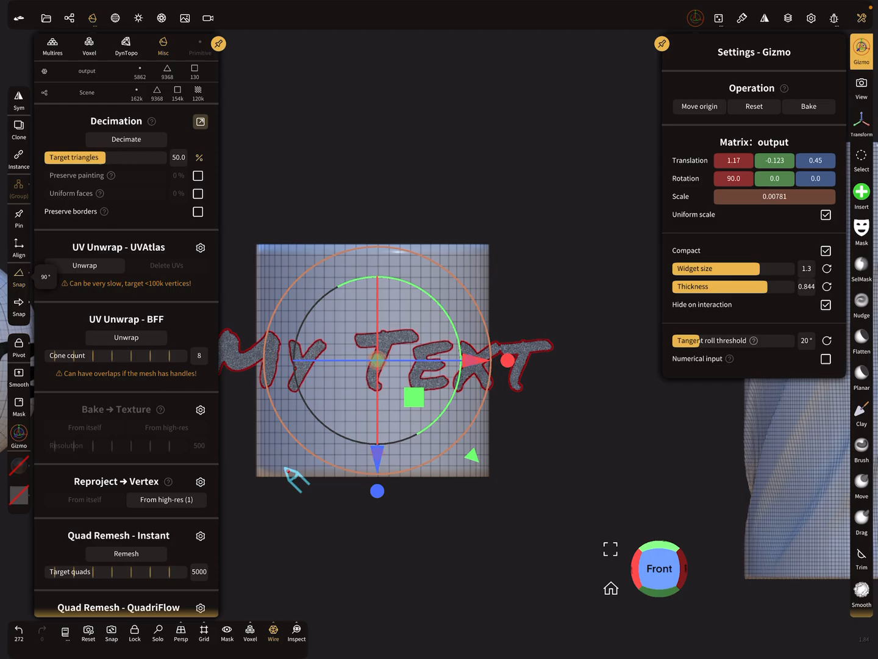
mouse_move(502, 464)
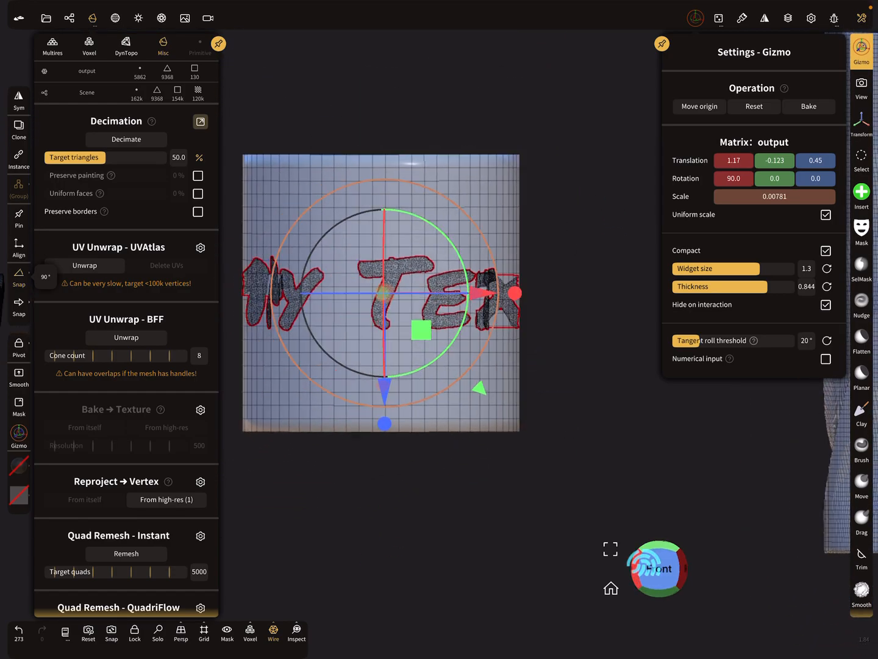
key(ctrl+z)
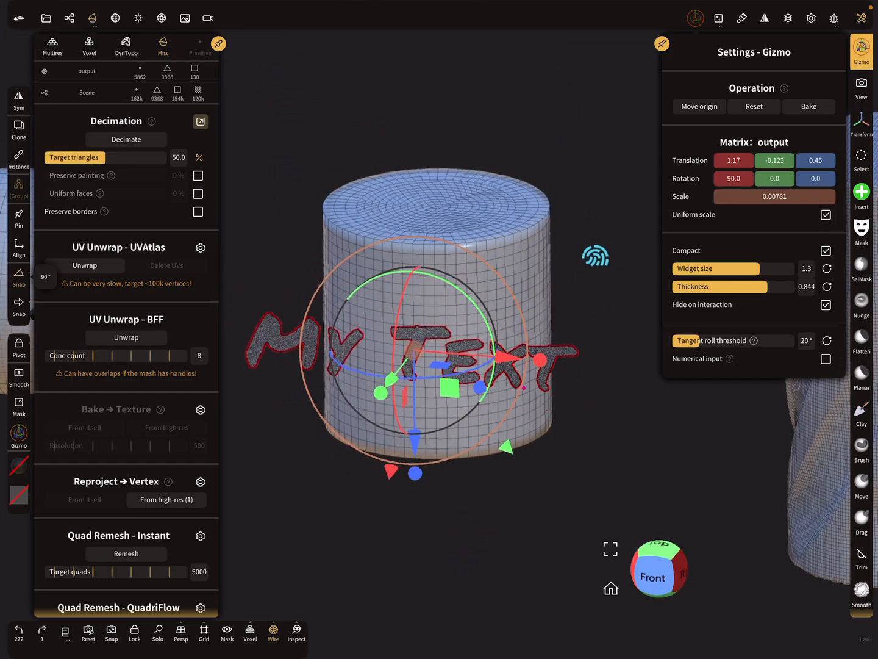
Scale down the text model and set it against the cylinder's side, undoing once.
click(653, 568)
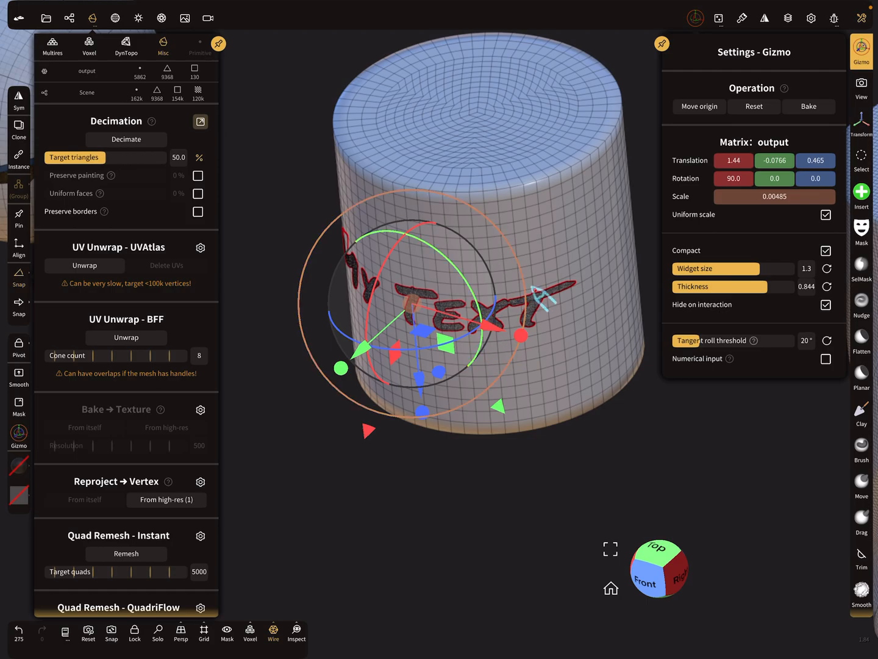
mouse_move(393, 482)
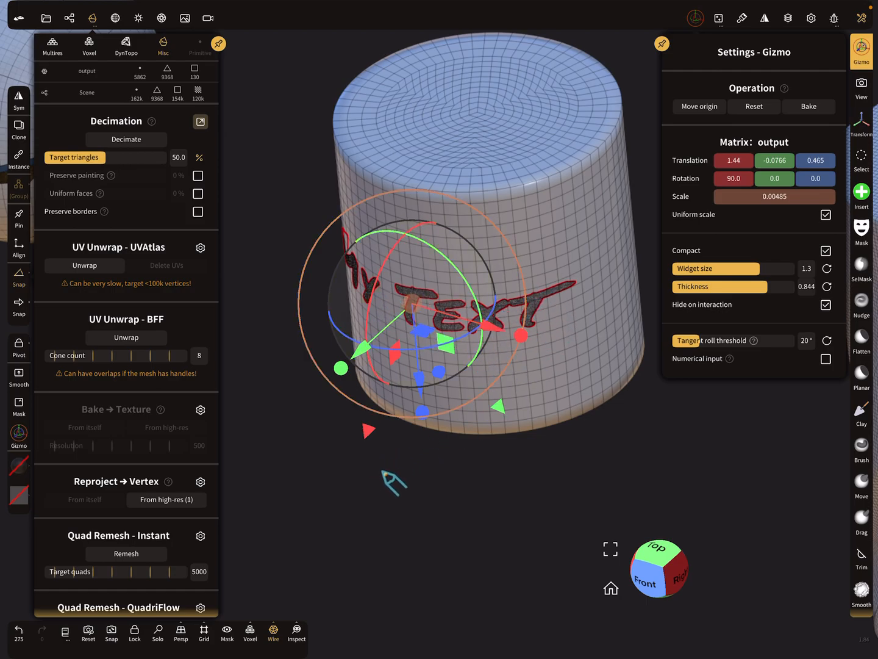
key(ctrl+z)
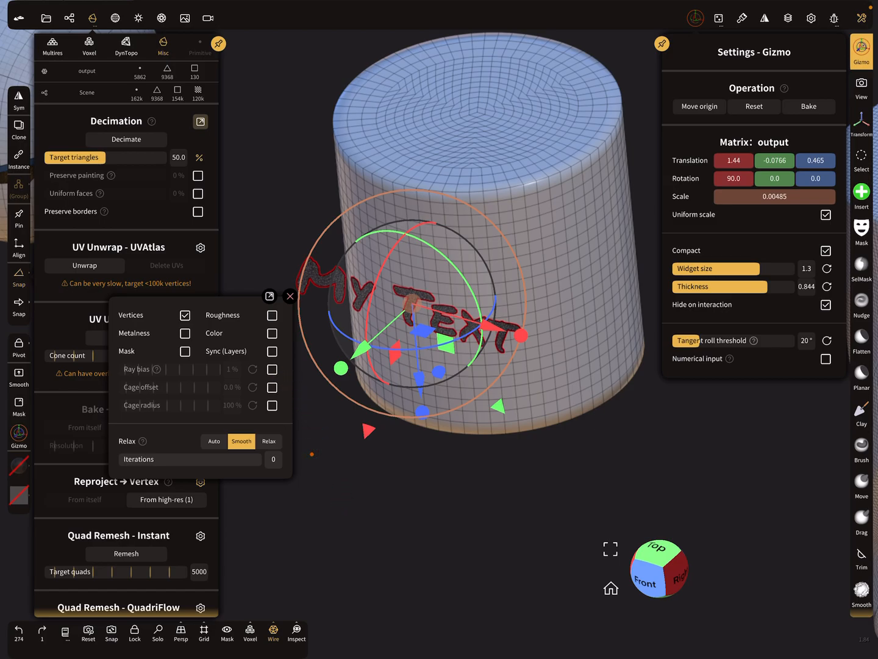
Reproject vertices from high-res onto the cylinder, undo it, and show the Bake Texture settings.
click(291, 297)
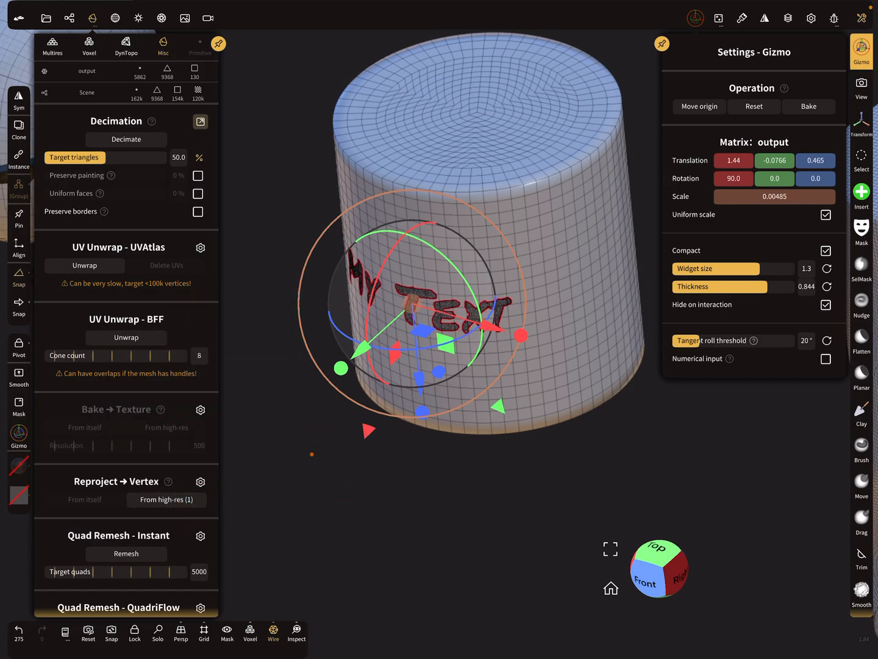
key(ctrl+z)
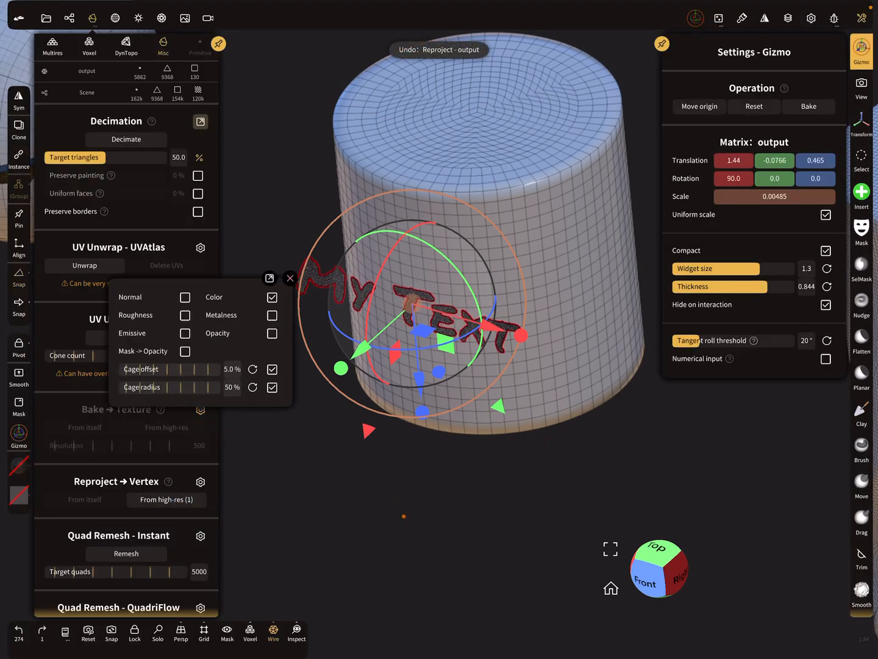
click(291, 278)
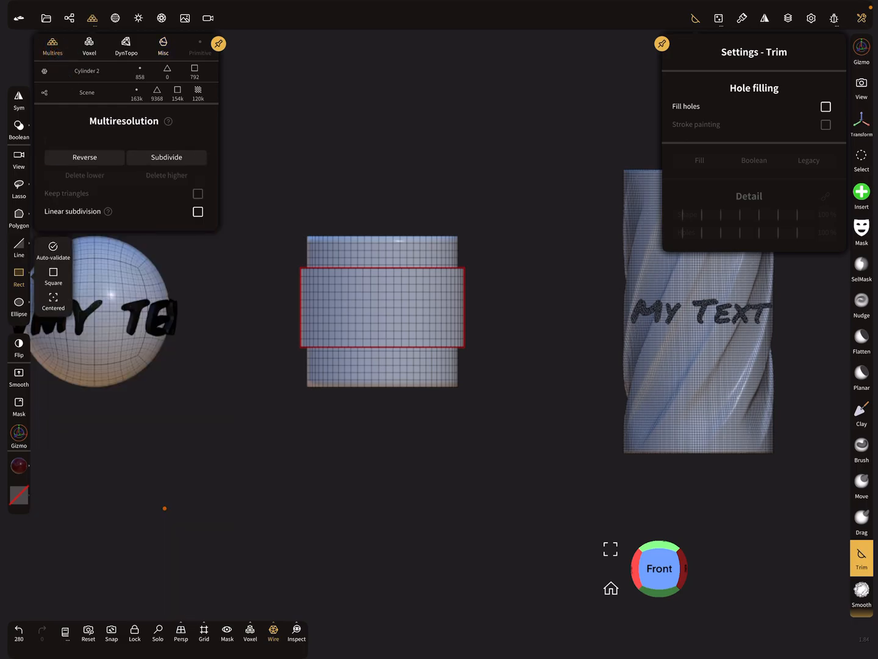
Subdivide Cylinder 2 and delete its lower subdivision levels.
click(165, 156)
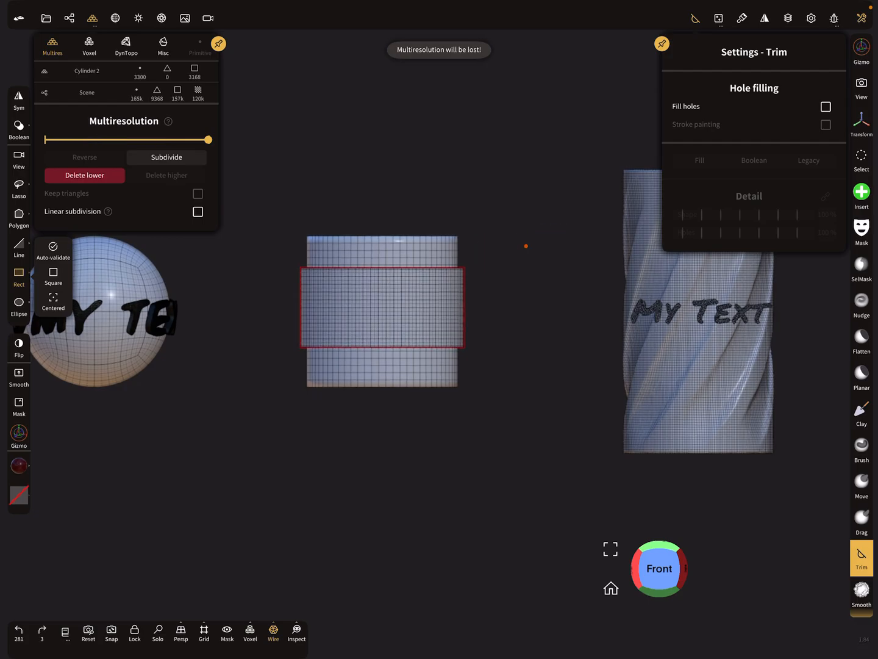
click(85, 176)
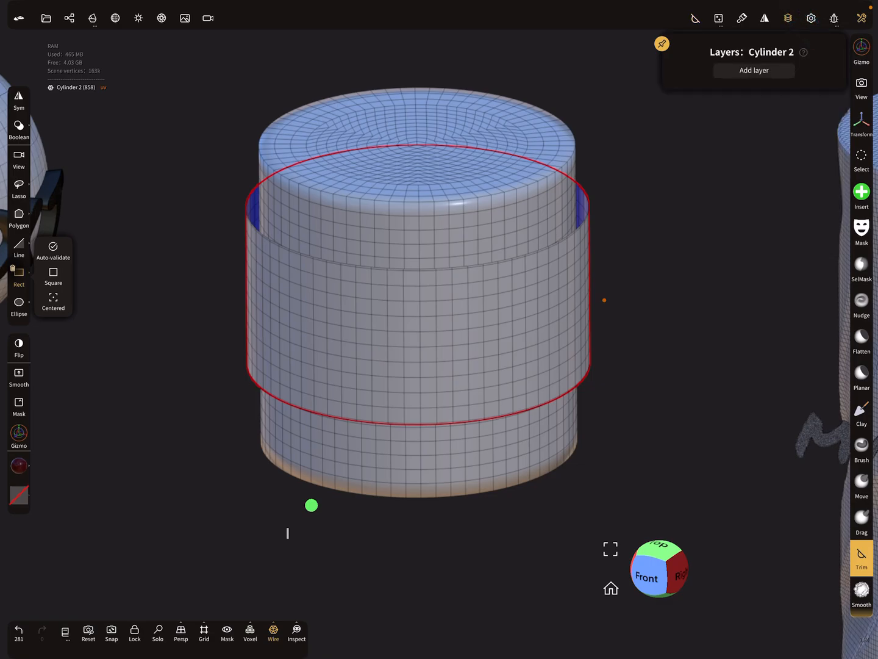
Add a new sculpting layer to Cylinder 2.
click(754, 70)
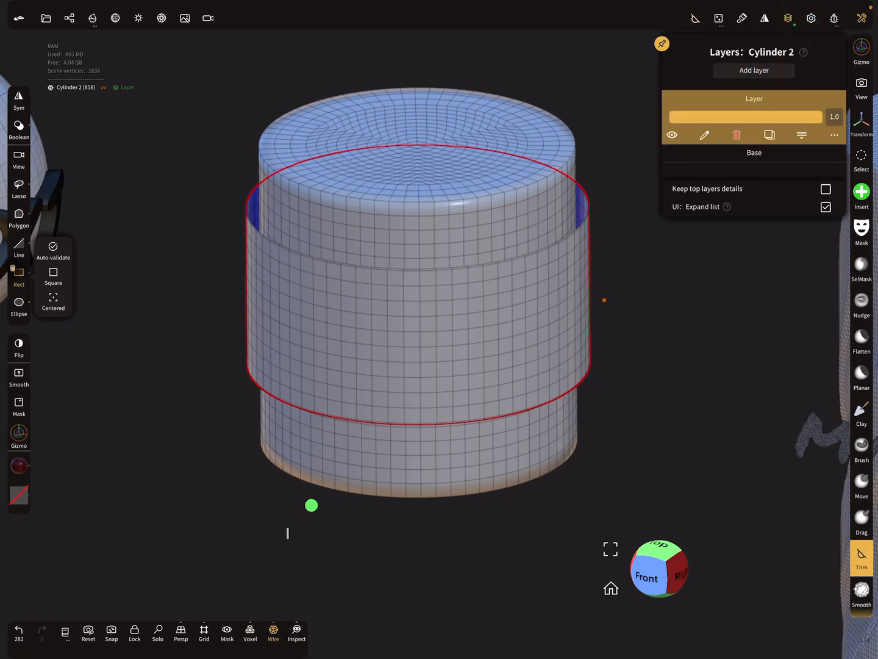
click(742, 17)
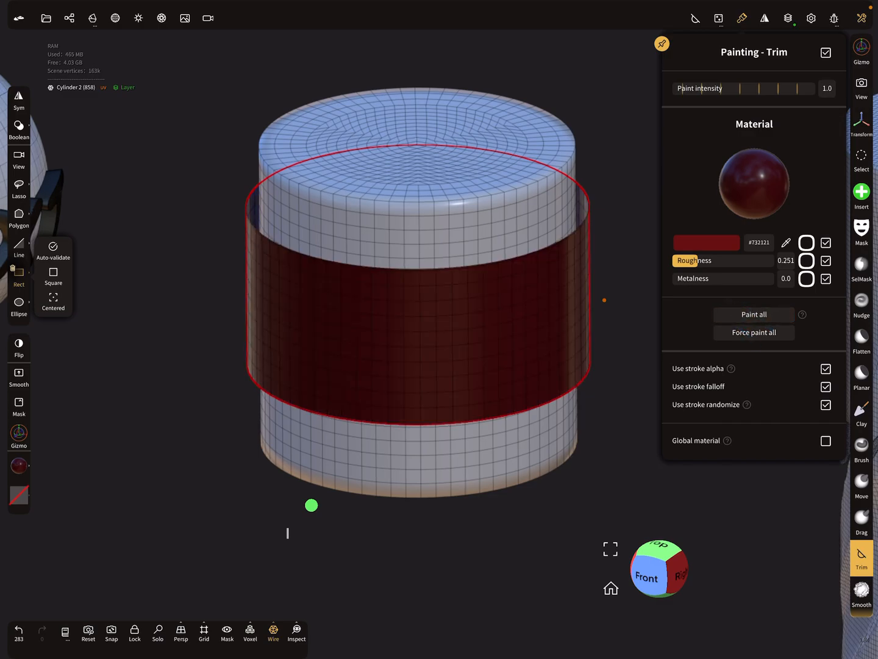
Recolour the paint material from dark red to light pink.
click(705, 242)
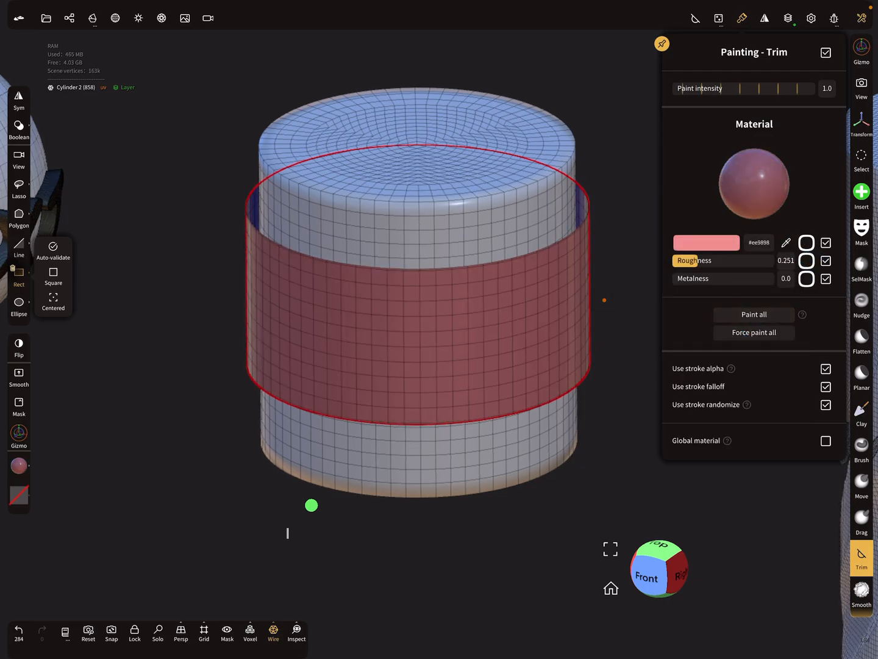
click(93, 17)
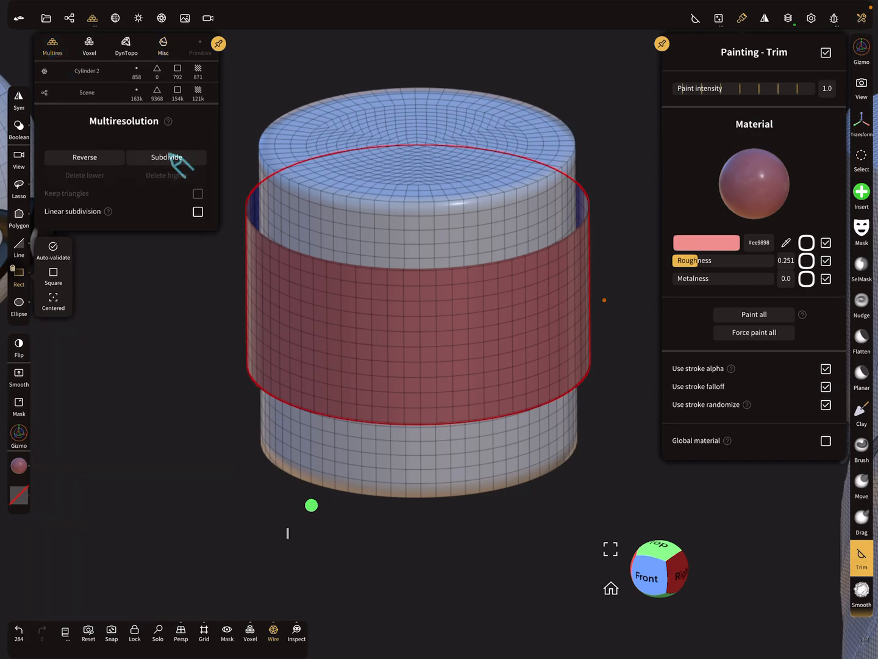
Subdivide Cylinder 2 to about 208k vertices and choose the Paint tool.
click(166, 156)
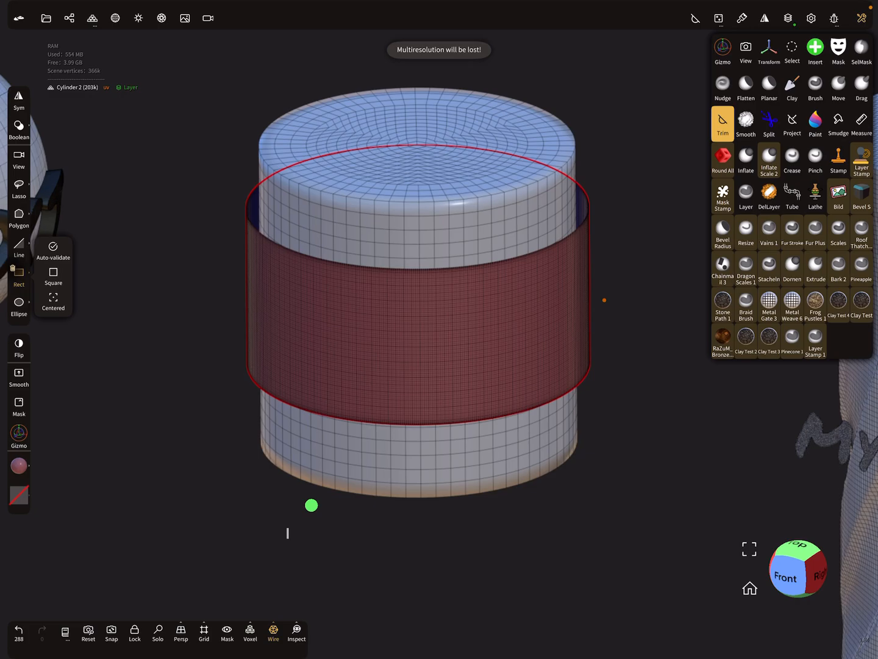
click(815, 123)
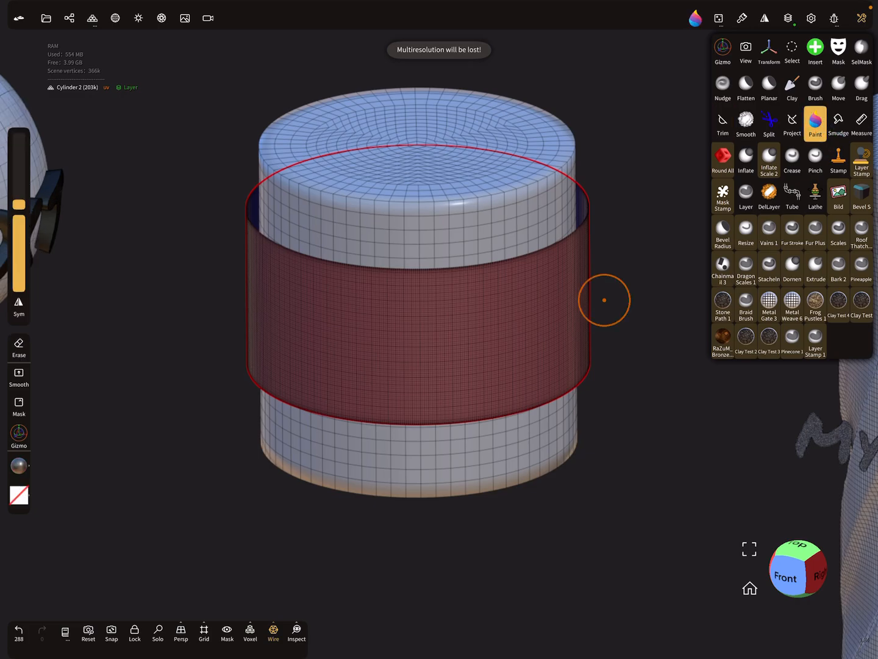
Paint black handwritten 'xyz' strokes across the cylinder's pink band.
click(815, 122)
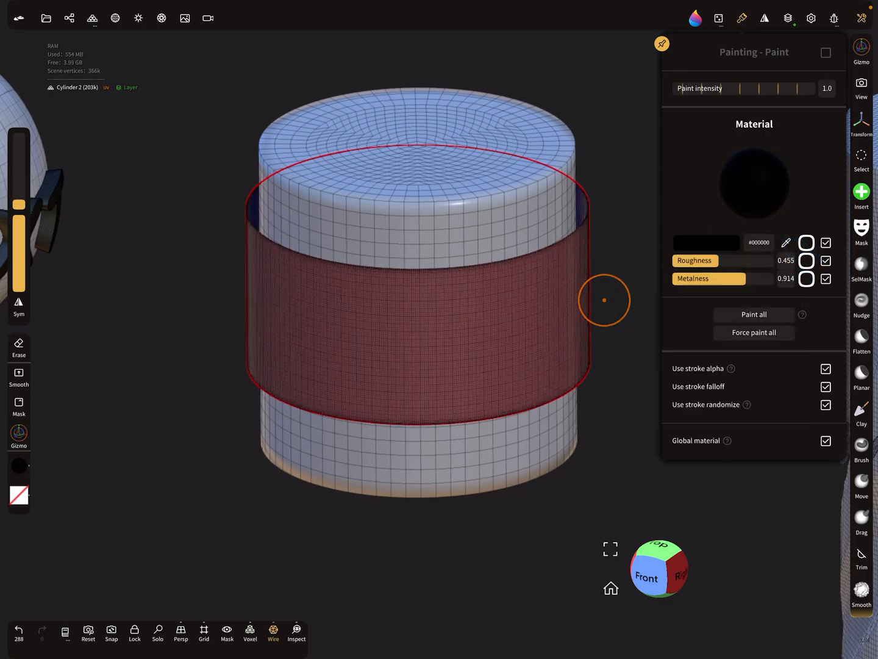
drag(605, 300, 305, 360)
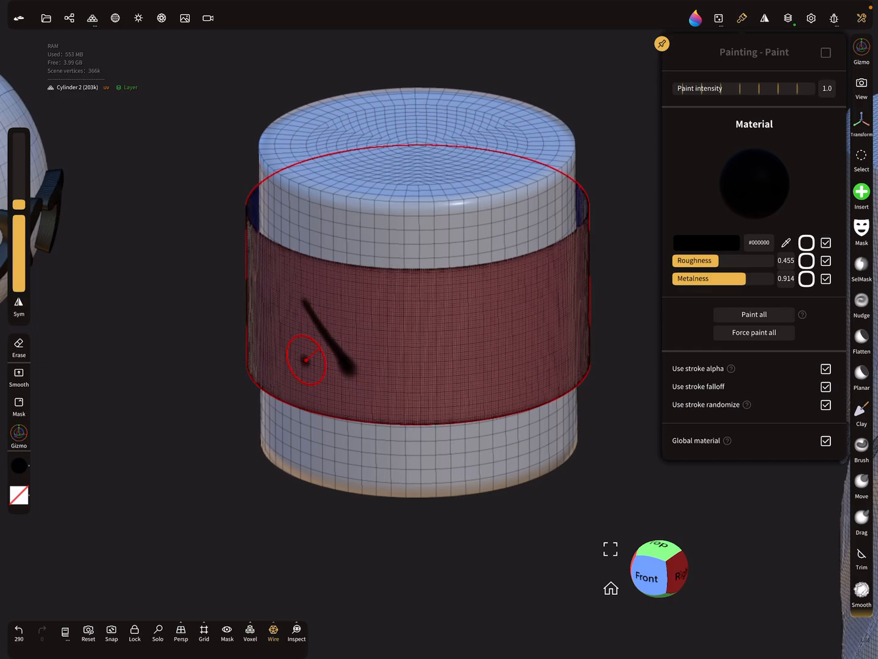
drag(308, 360, 421, 405)
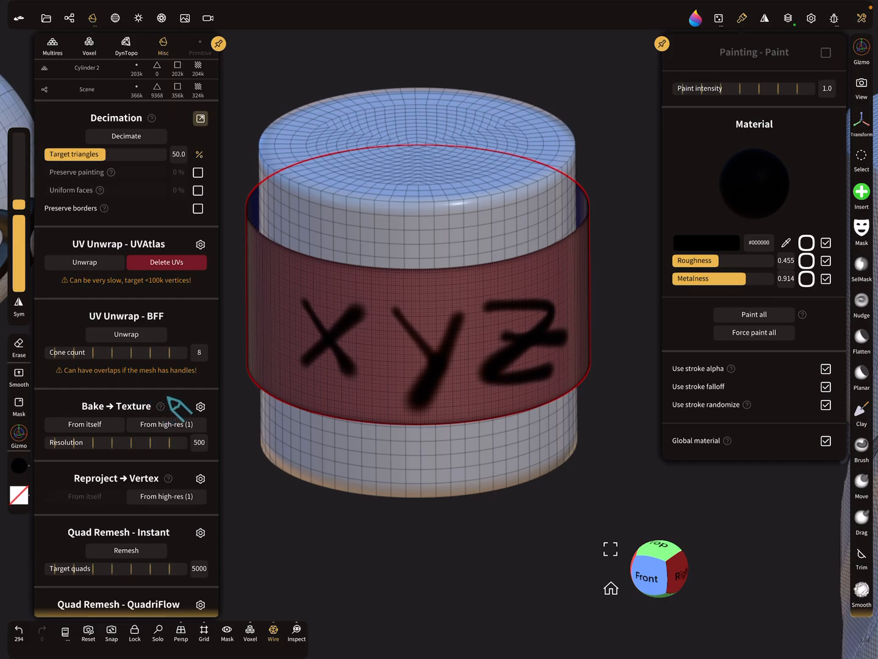
Bake the cylinder's painted colour into a texture and bring up Cylinder 2's material settings.
click(200, 406)
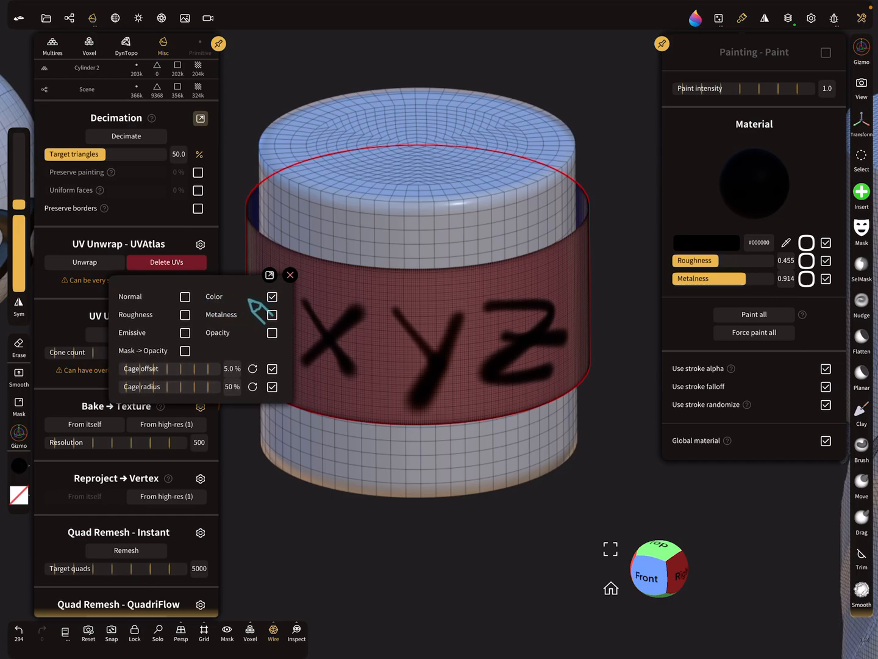
click(290, 276)
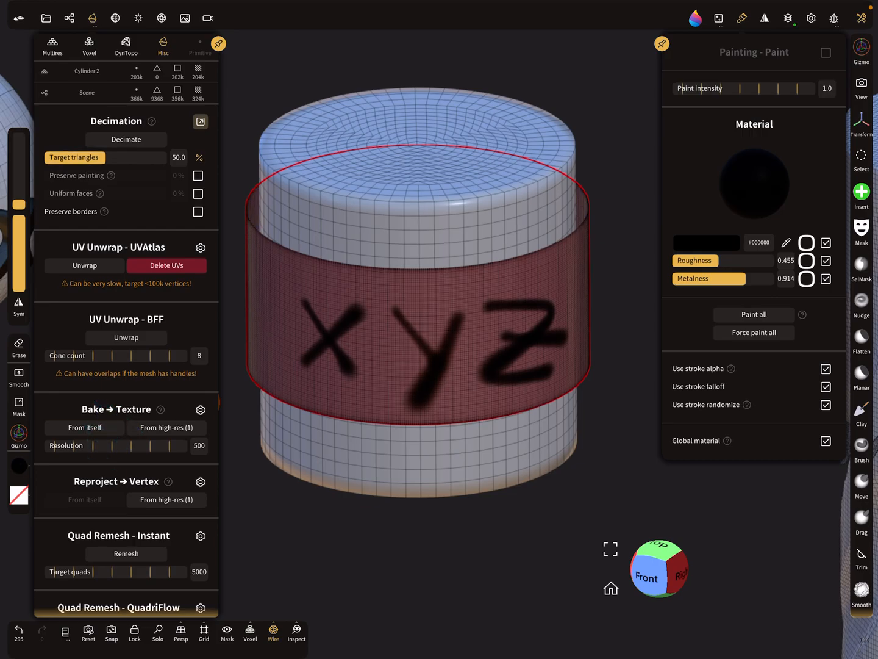
click(115, 17)
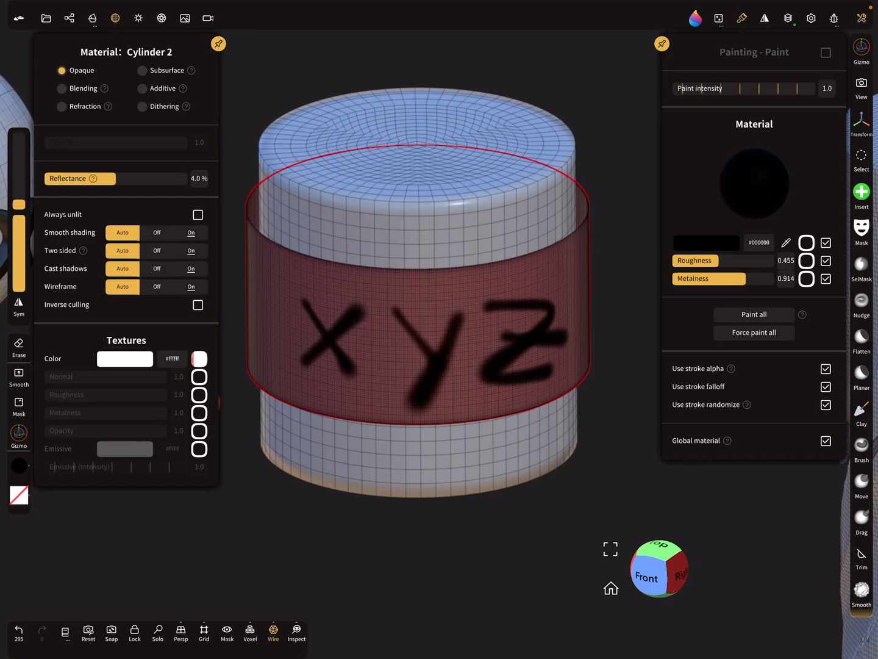
Reset the paint material to white ffffff, roughness 1.0, metalness 0.0.
click(788, 17)
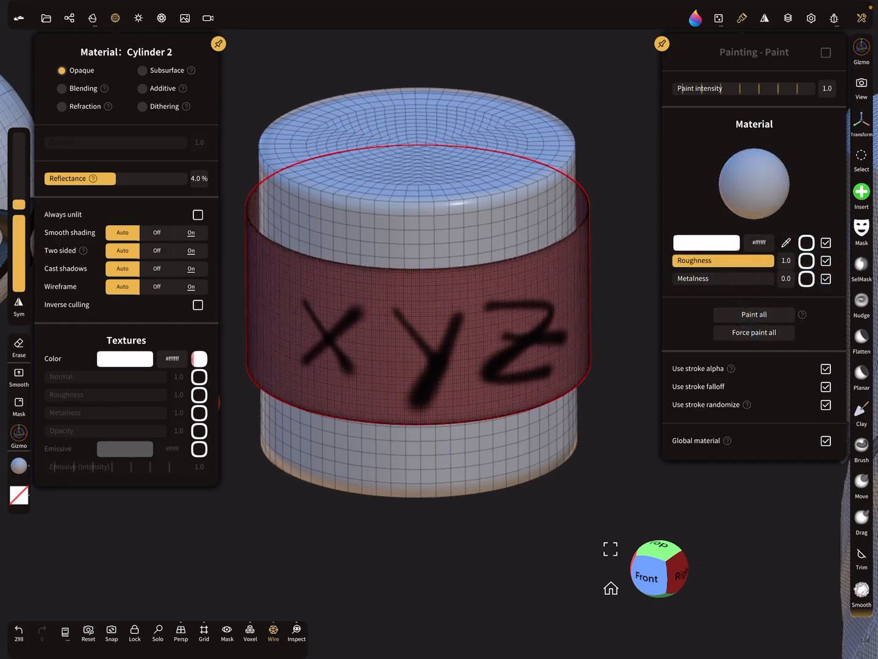
click(199, 359)
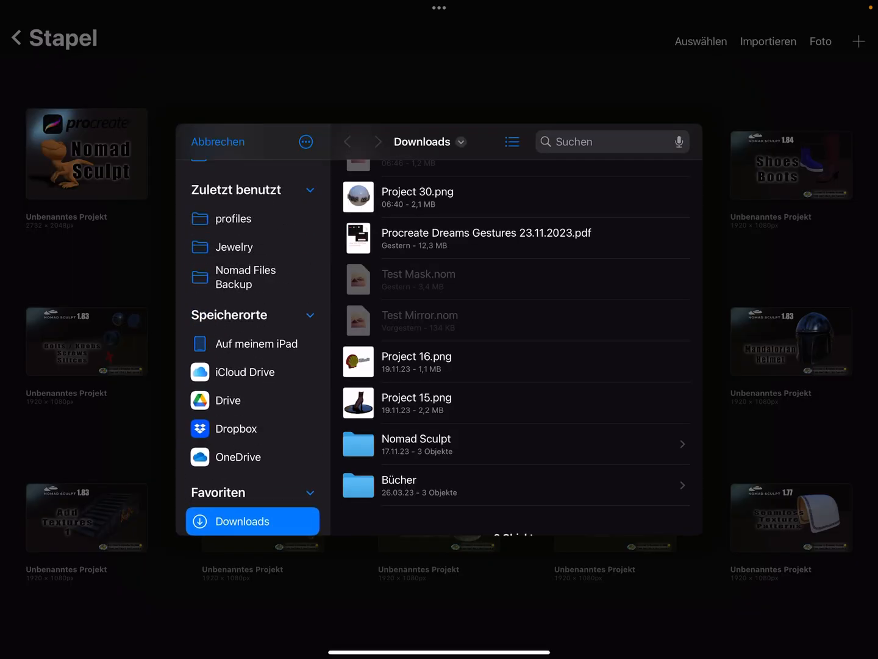
Import the exported colour texture PNG from the iPad and show its layer list.
click(259, 344)
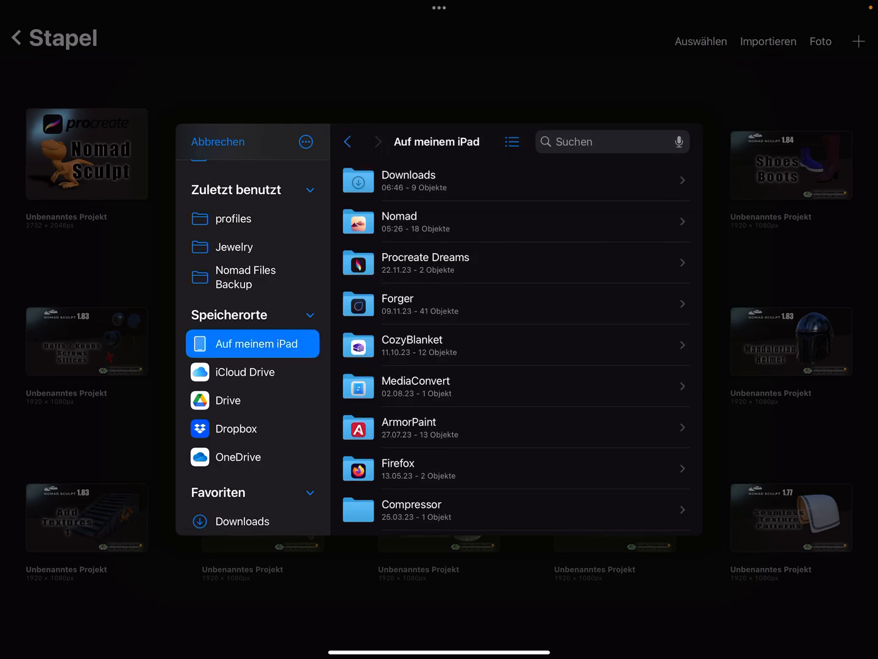
click(397, 222)
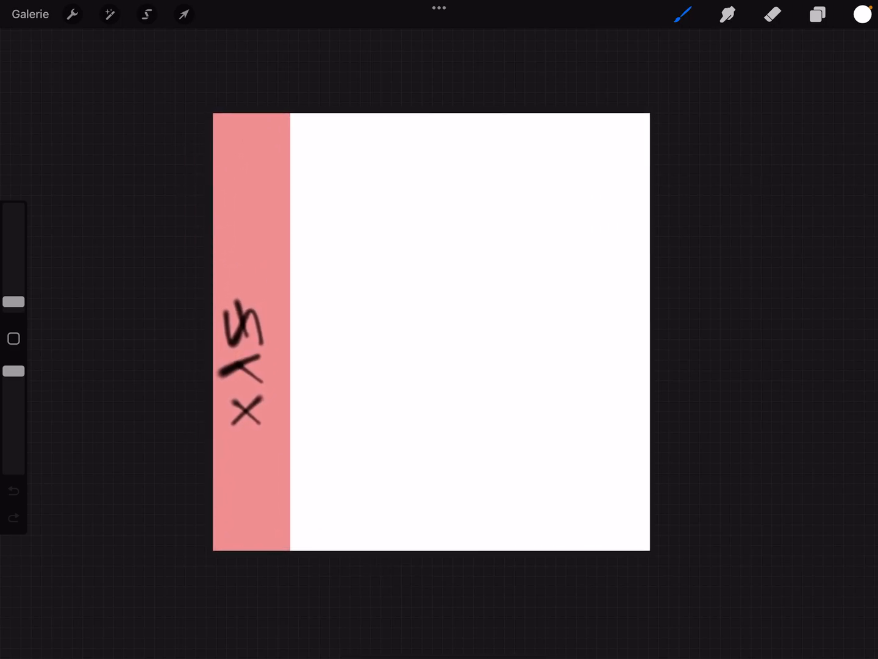
click(818, 14)
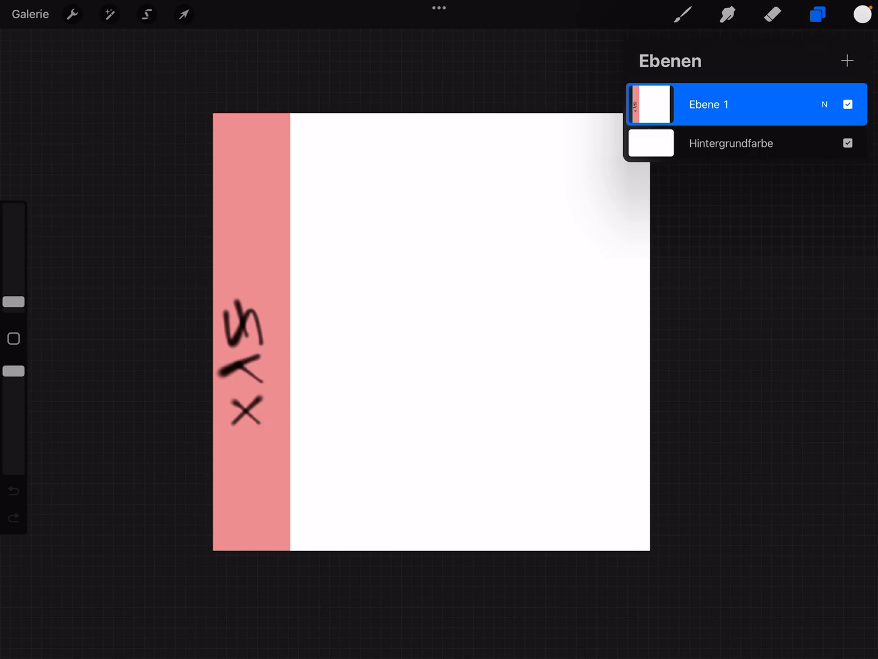
Add a text box reading 'This is my text' near the top of the canvas.
click(72, 14)
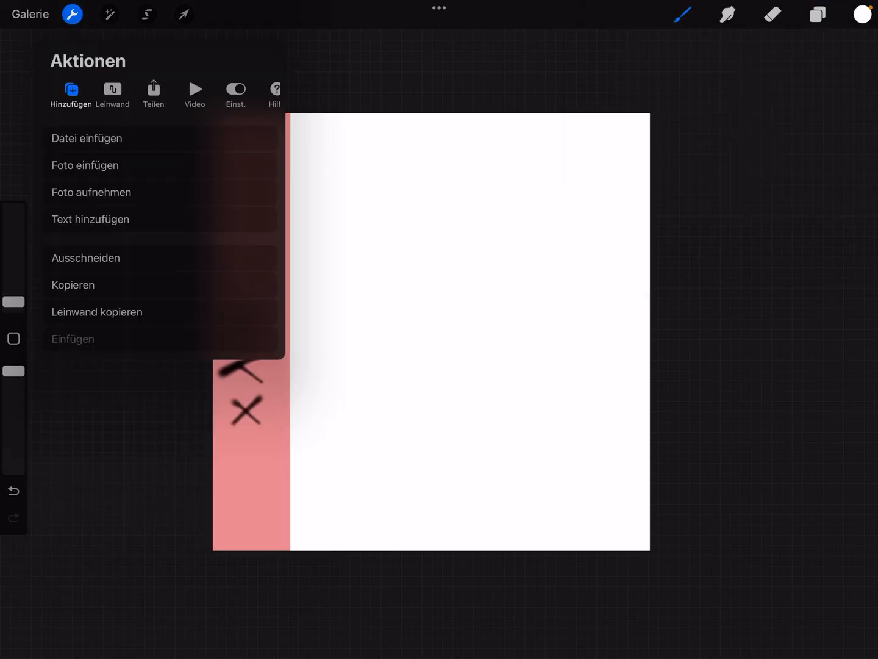
click(90, 219)
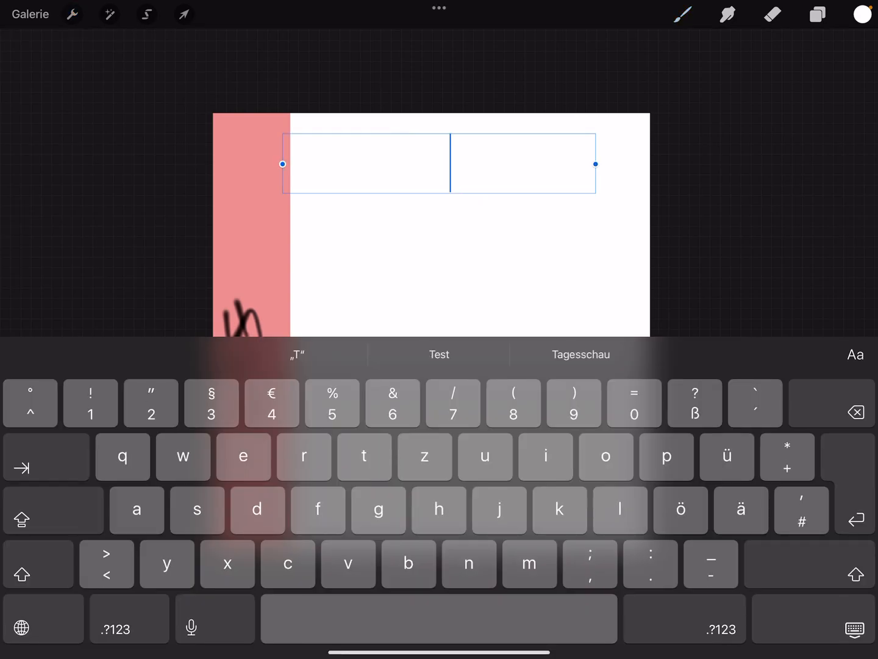
text(Text)
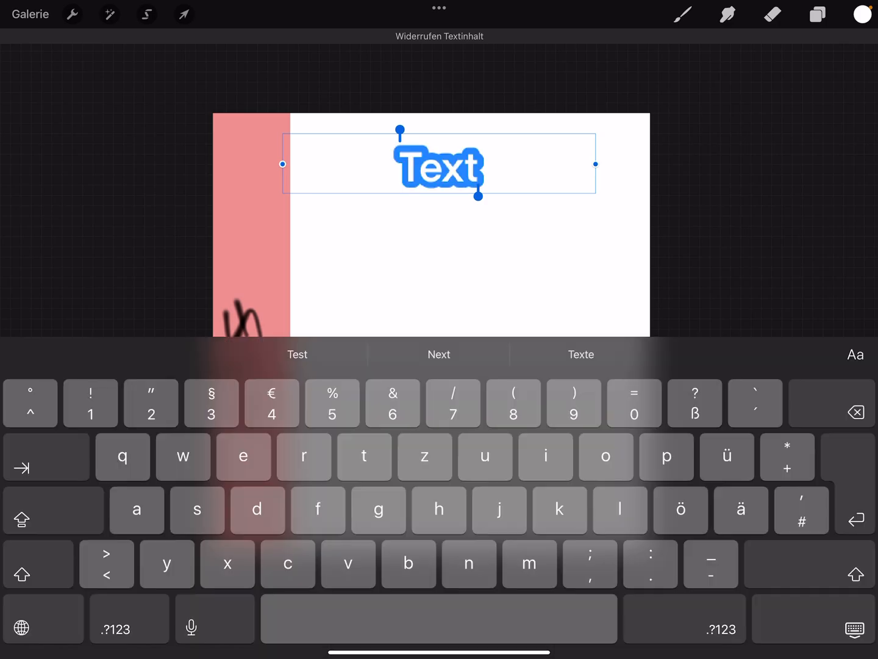
click(861, 15)
text(This is my)
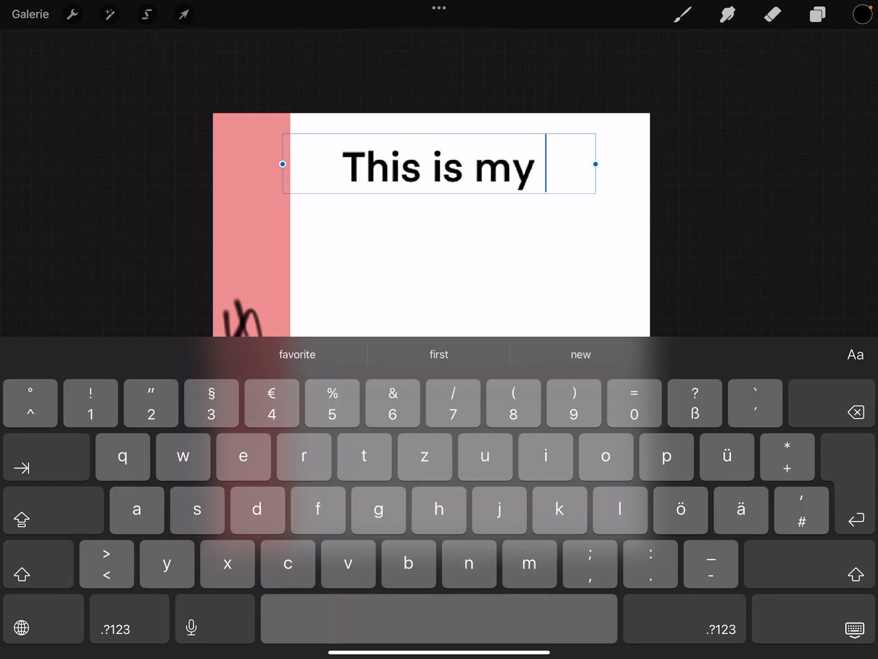
text(text)
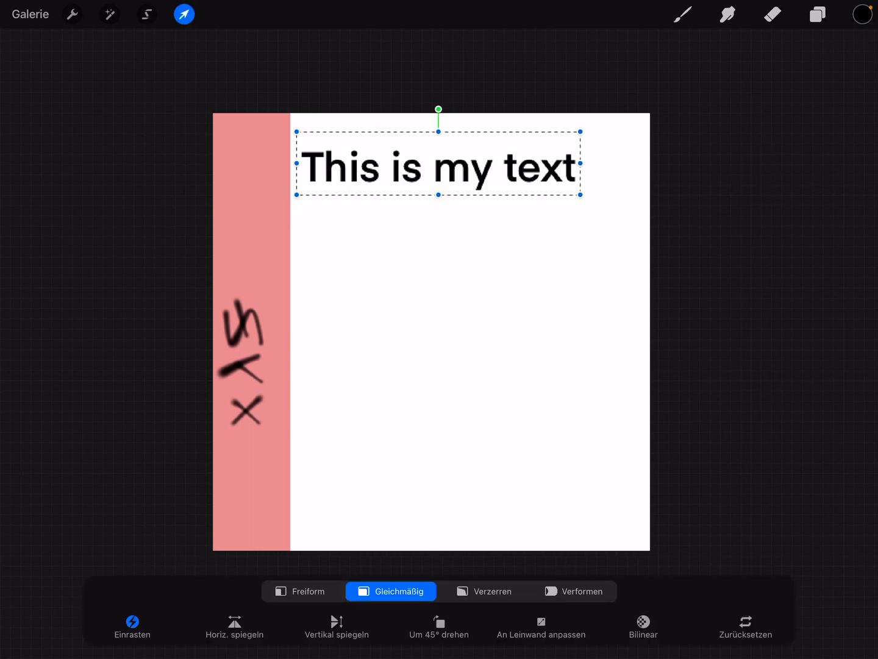
Rotate the sentence 90° vertical, mirror it and drag it onto the pink strip.
drag(438, 113, 482, 164)
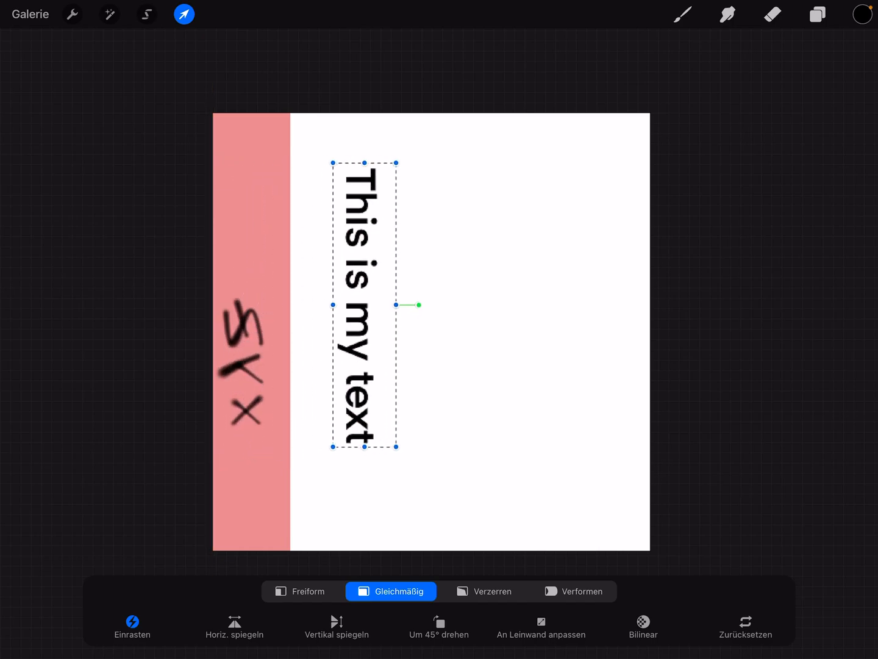
drag(364, 307, 386, 295)
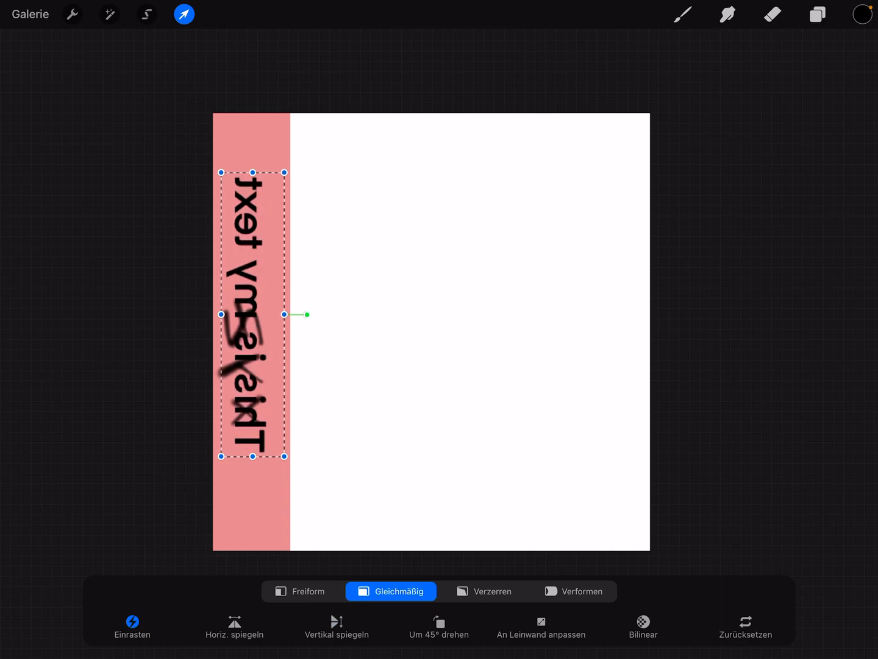
Hide Ebene 1 and Hintergrundfarbe so only the mirrored sentence remains visible.
click(818, 15)
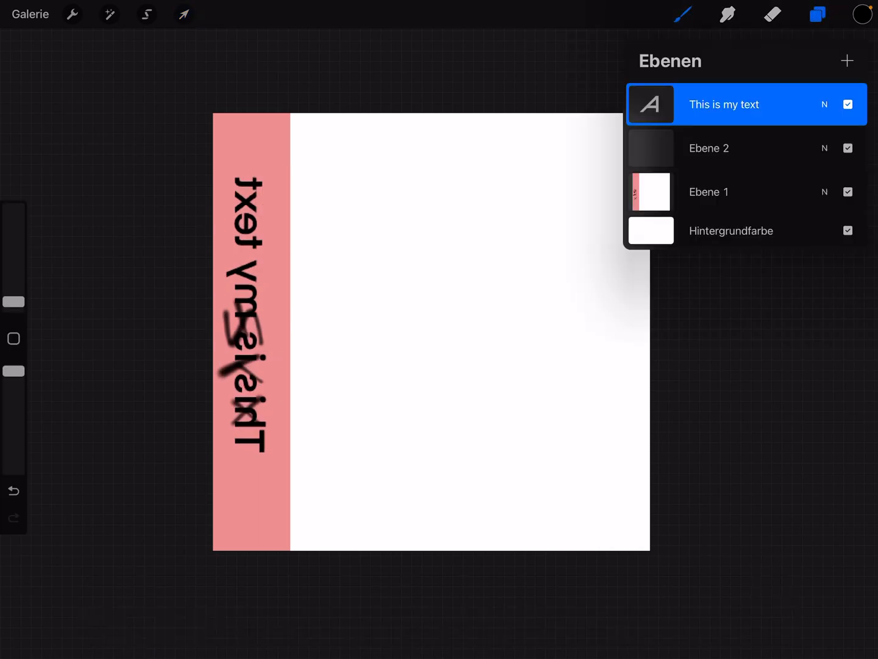
click(847, 192)
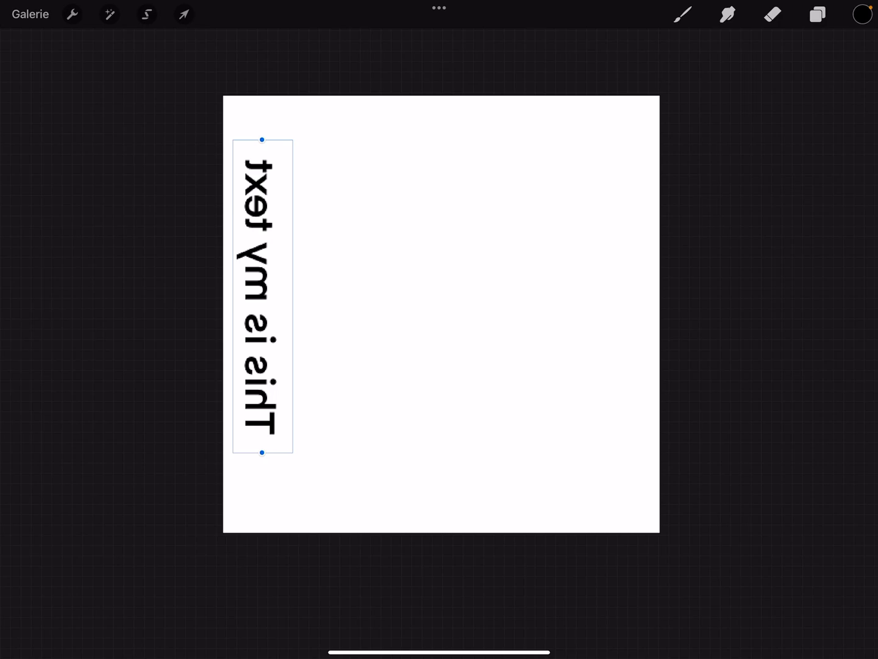
click(818, 15)
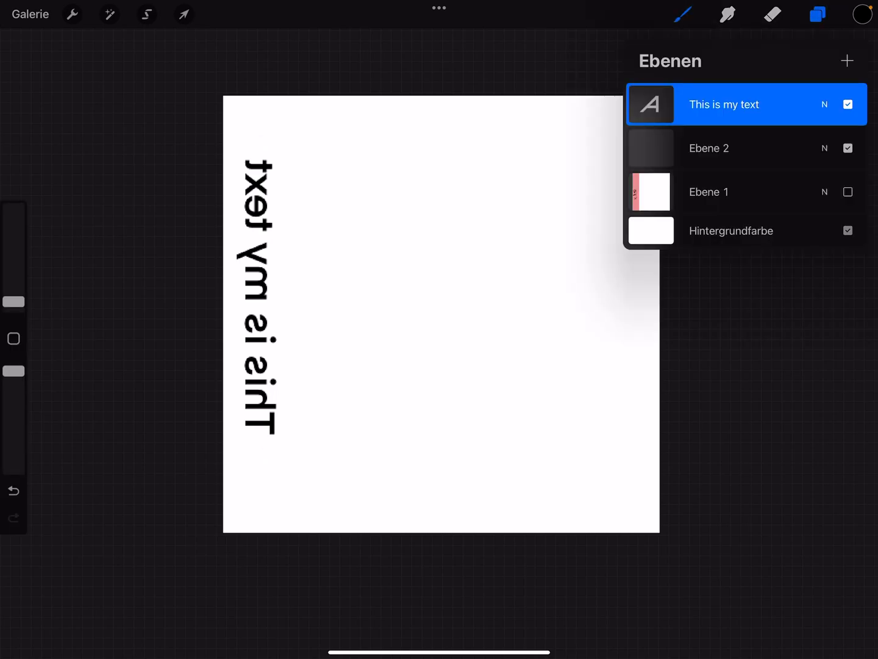
click(847, 231)
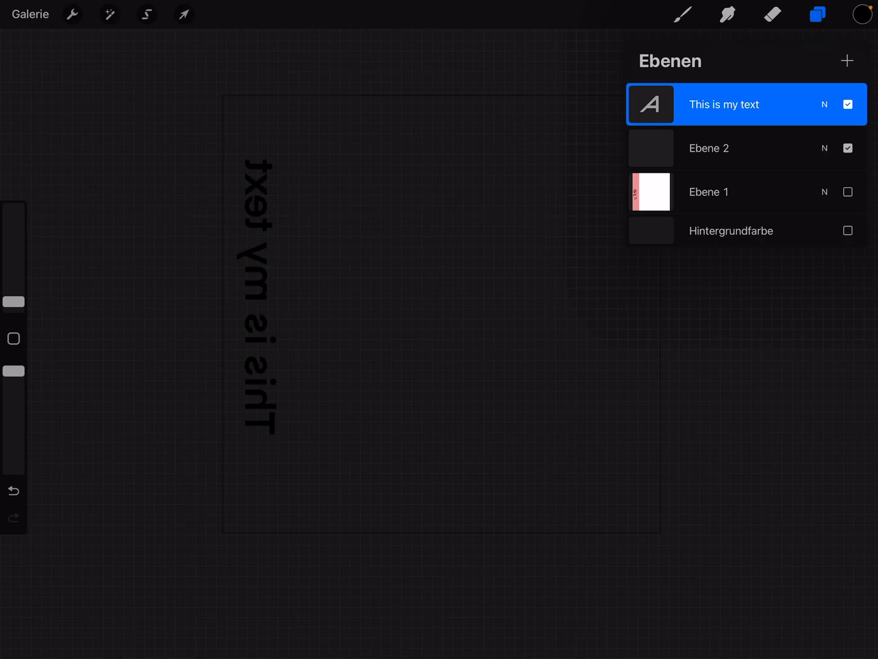
Export the canvas as PNG Cylinder_2_color and save it into Downloads via Files.
click(71, 15)
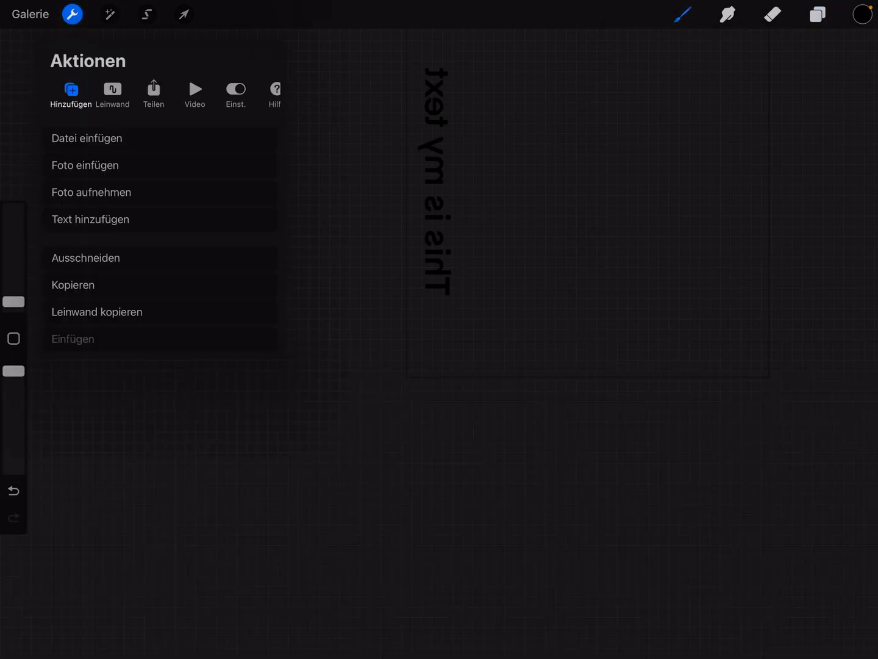
click(153, 91)
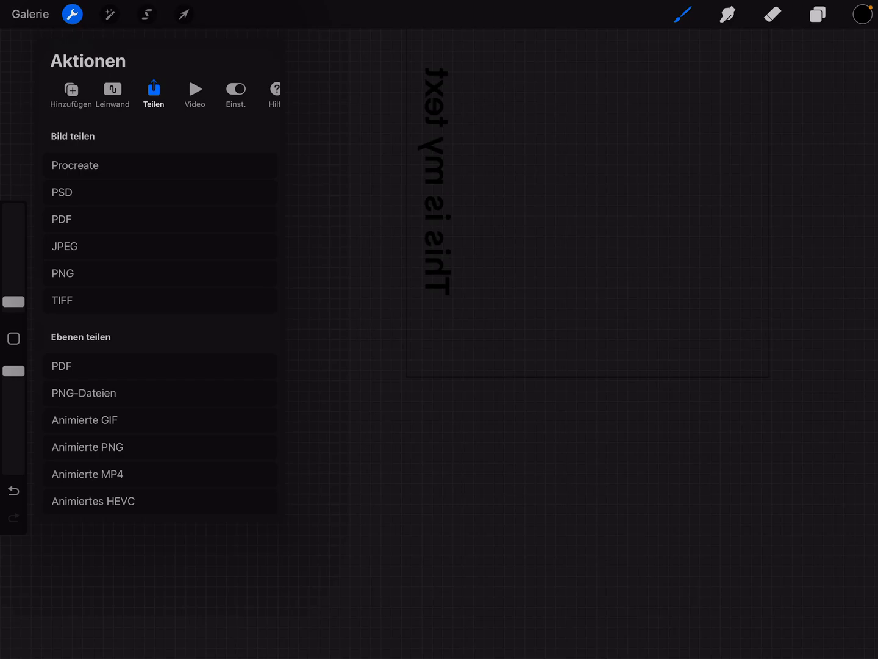
click(63, 246)
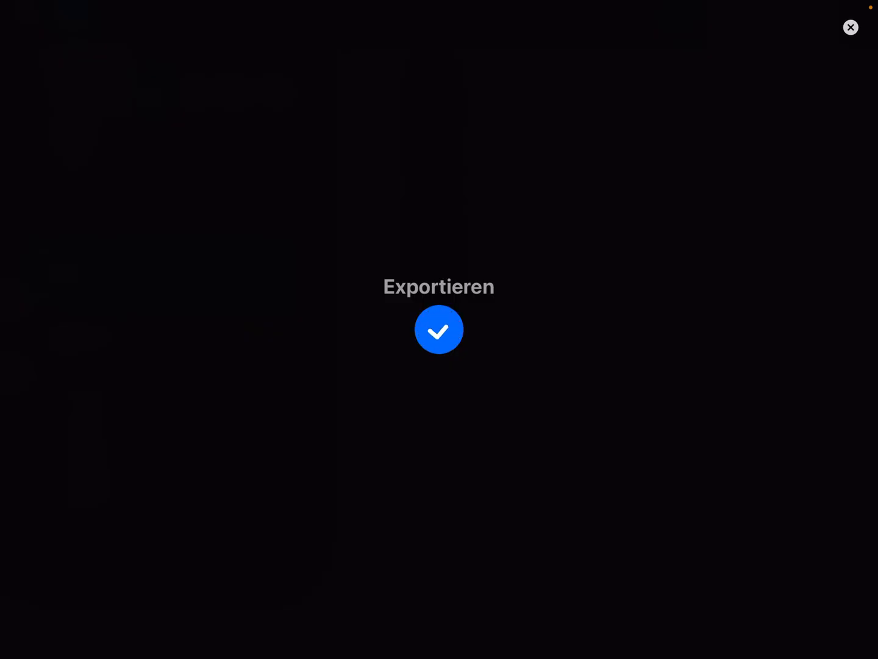
click(439, 329)
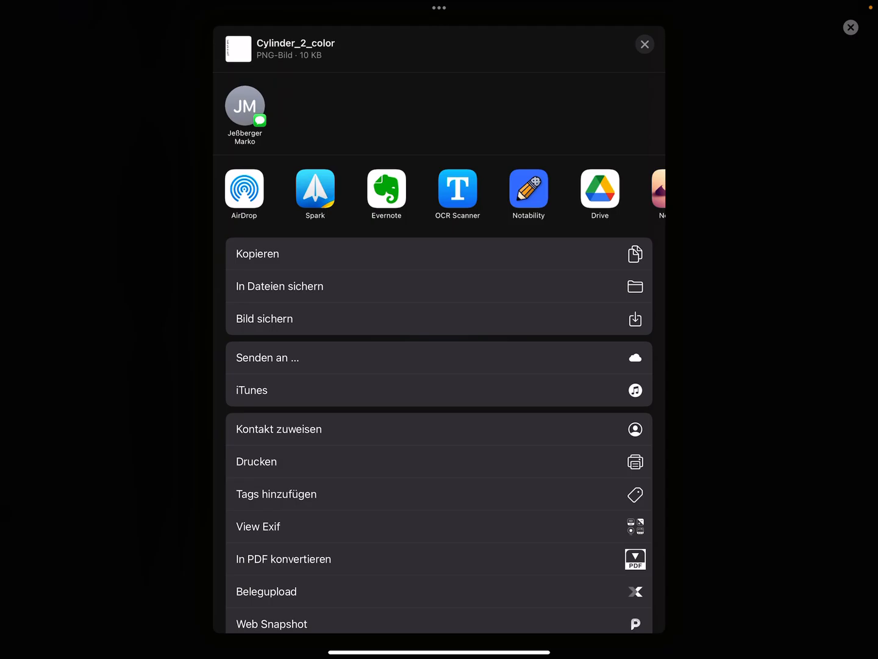
click(280, 285)
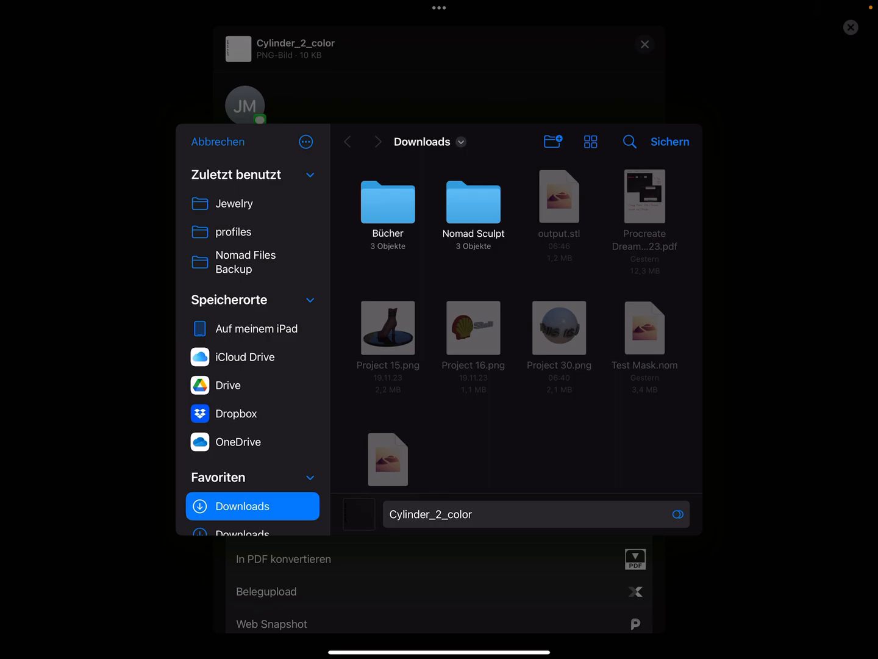
click(670, 142)
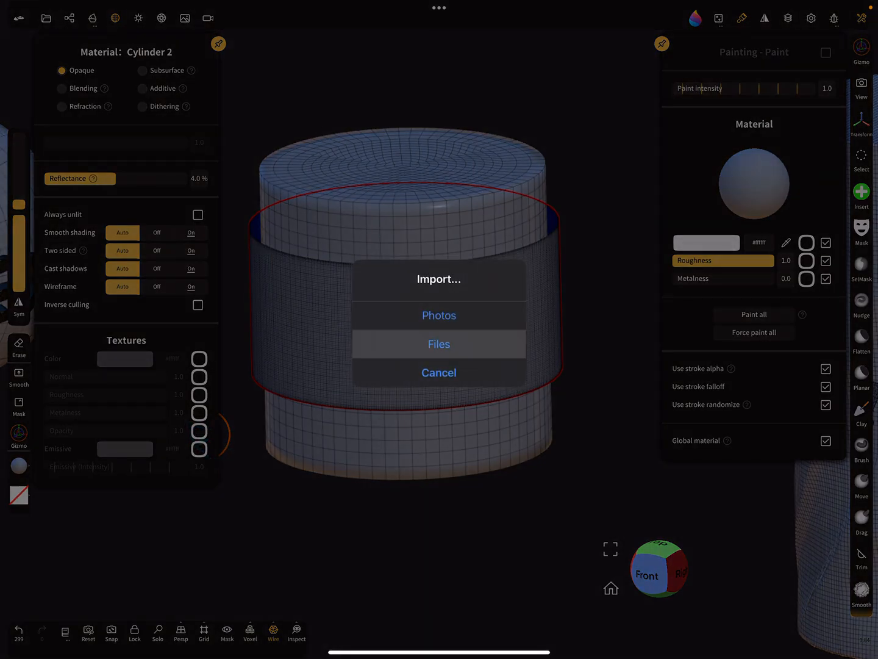
Load Cylinder_2_color.png from Downloads into the material's texture slot.
click(439, 345)
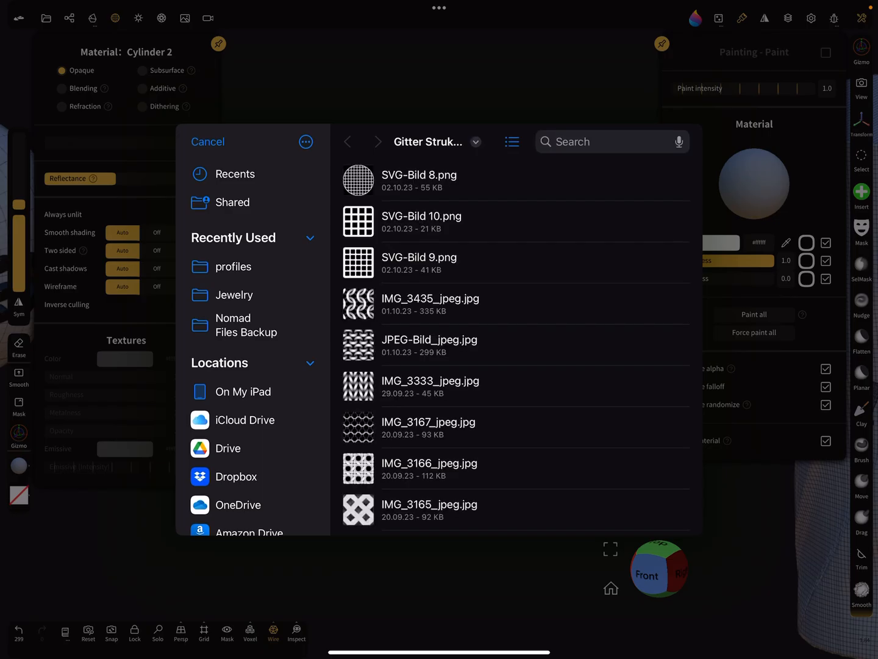
click(243, 392)
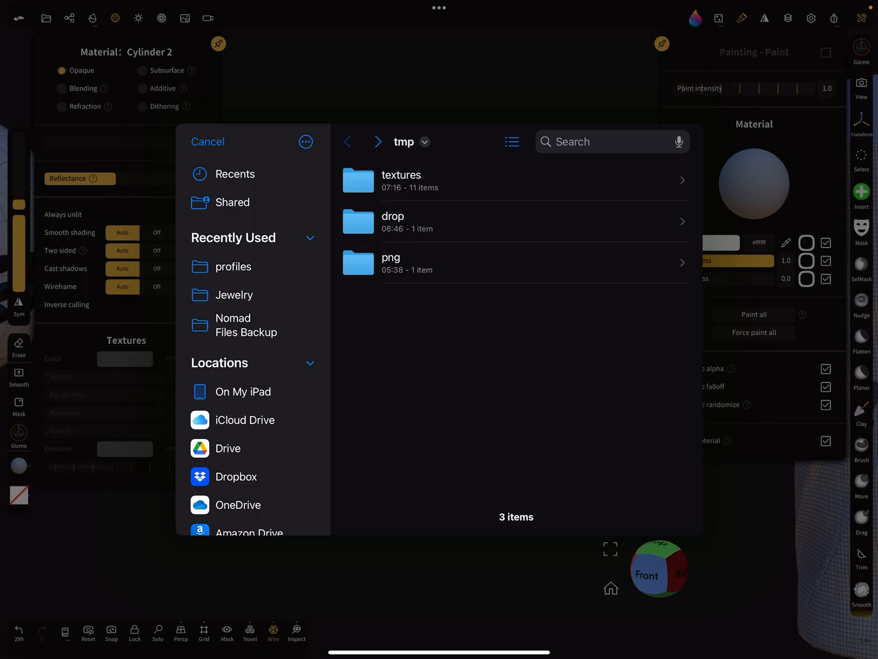
click(243, 391)
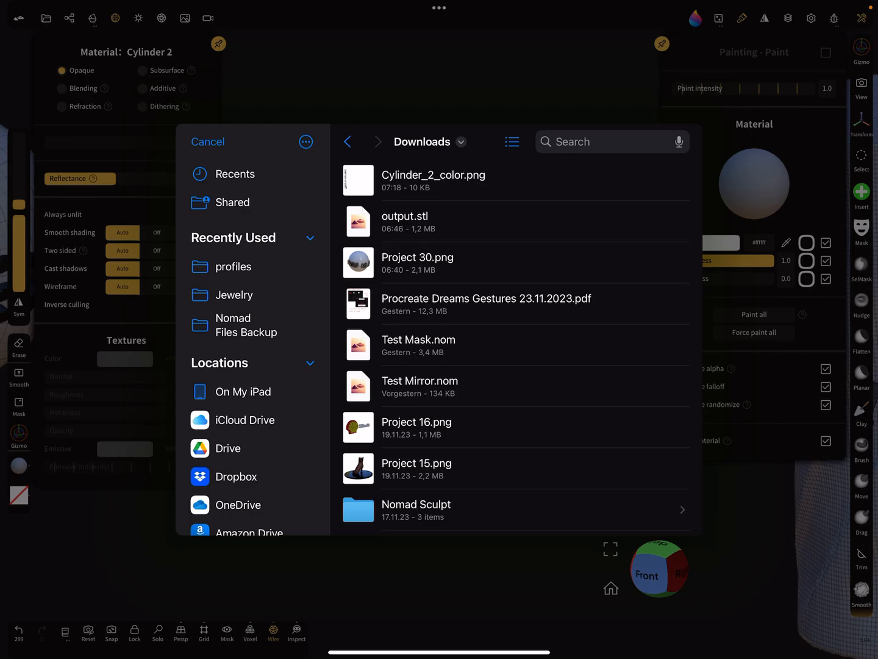
click(208, 142)
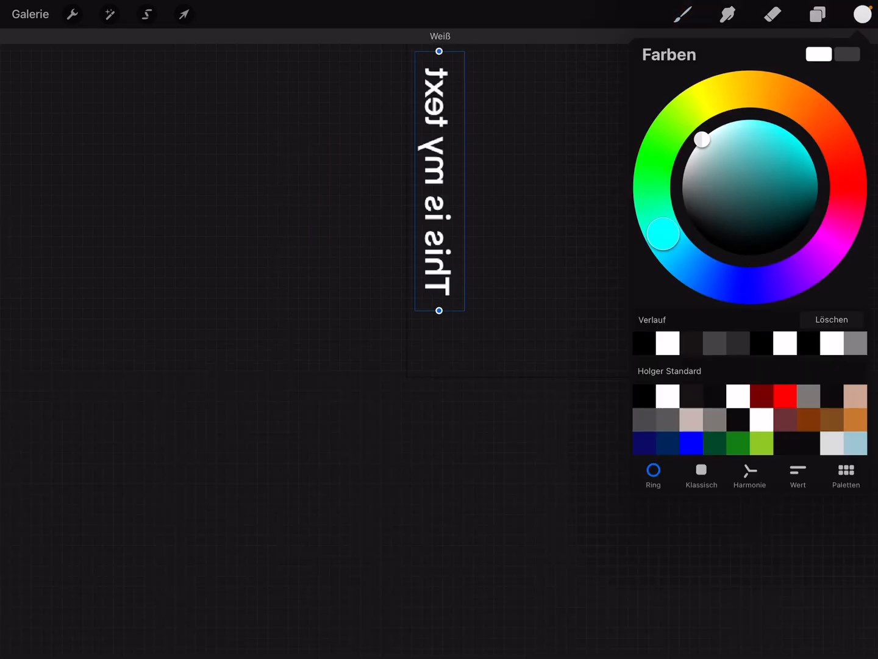
Make the text white and export the canvas again as a PNG.
click(70, 14)
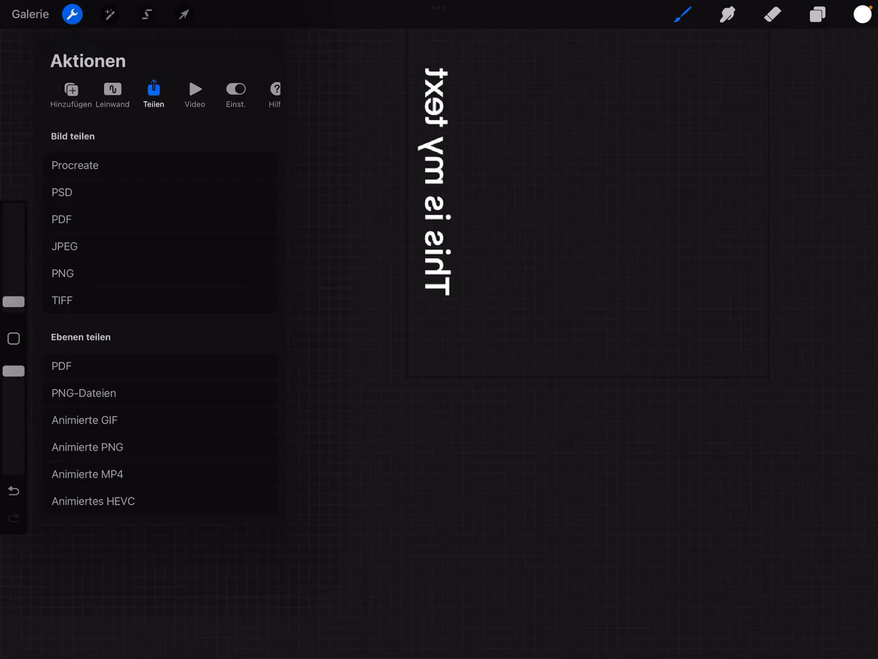
click(62, 272)
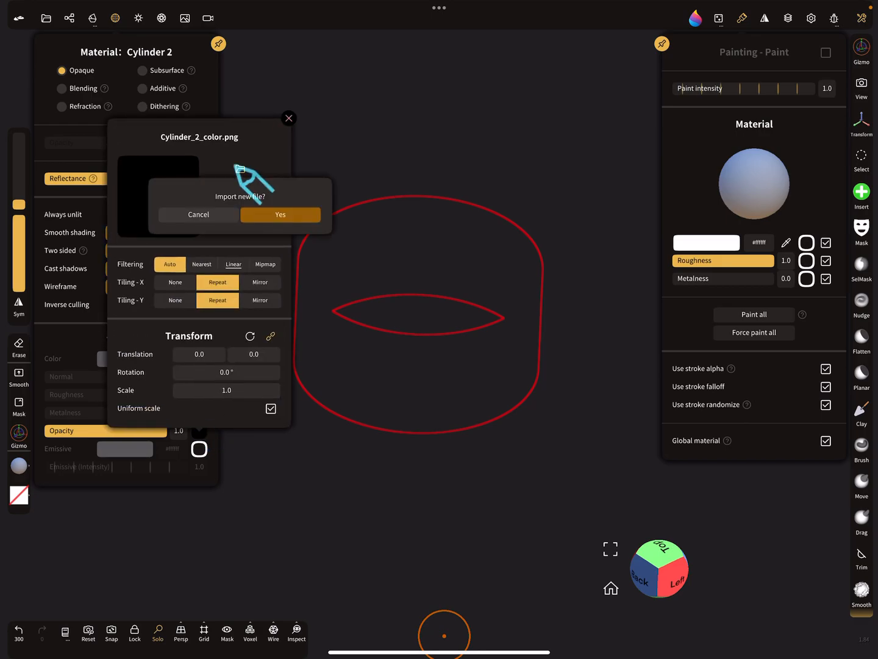
Import the newer Cylinder_2_color.png as the Opacity texture so the text wraps the cylinder.
click(280, 215)
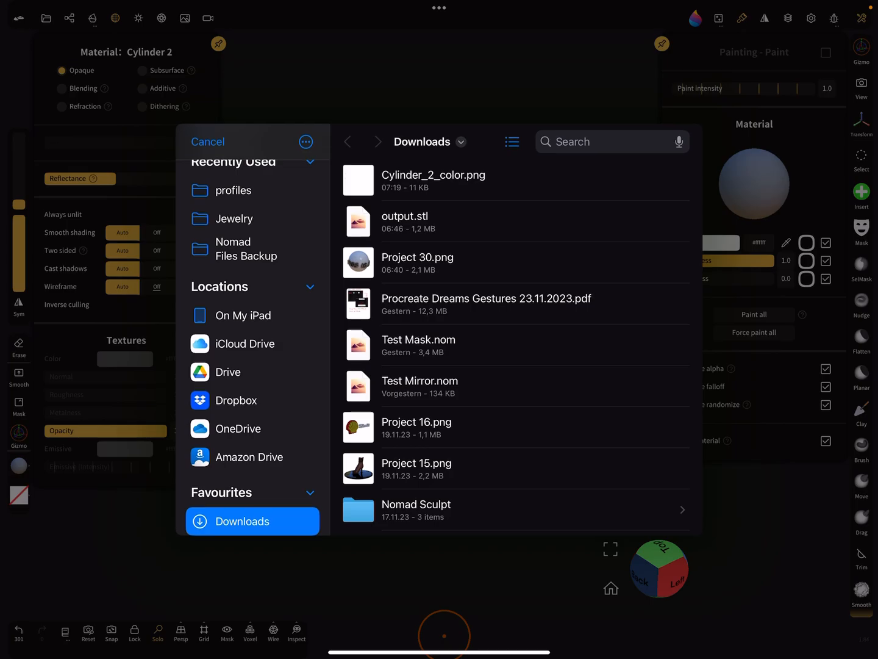
click(207, 142)
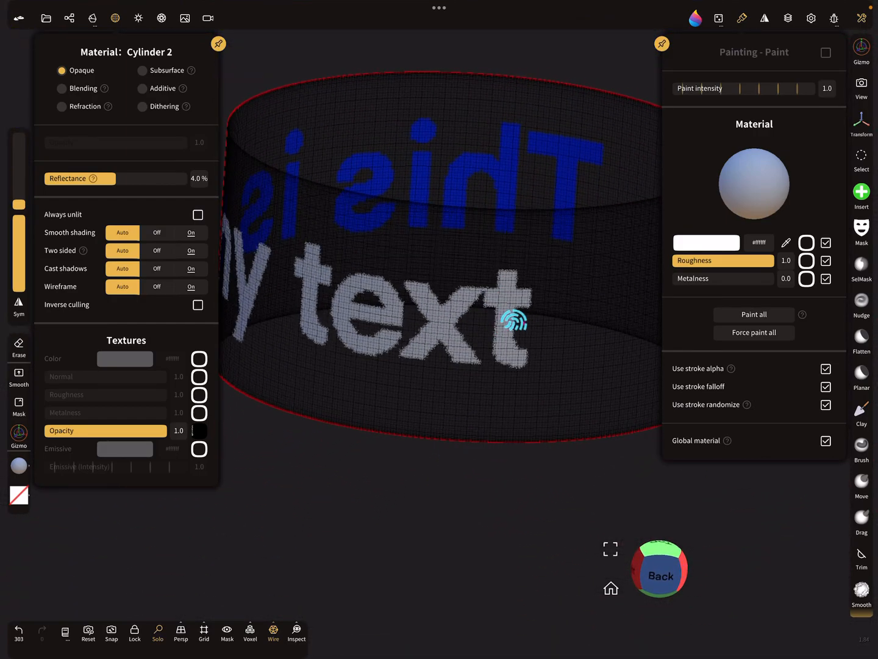
click(114, 17)
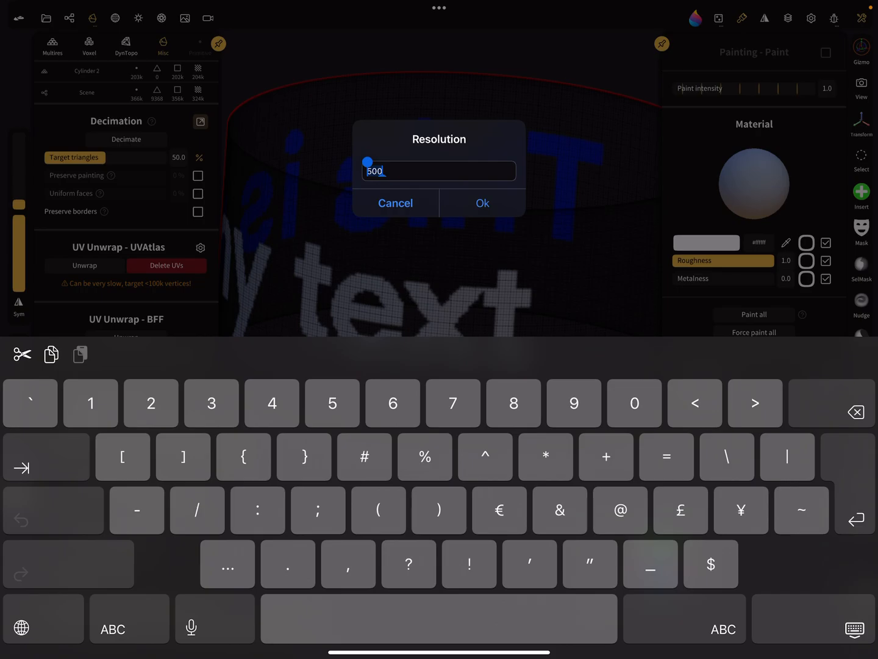
Confirm bake resolution 500, transfer the texture to vertex paint and show the layer's extract settings.
click(482, 202)
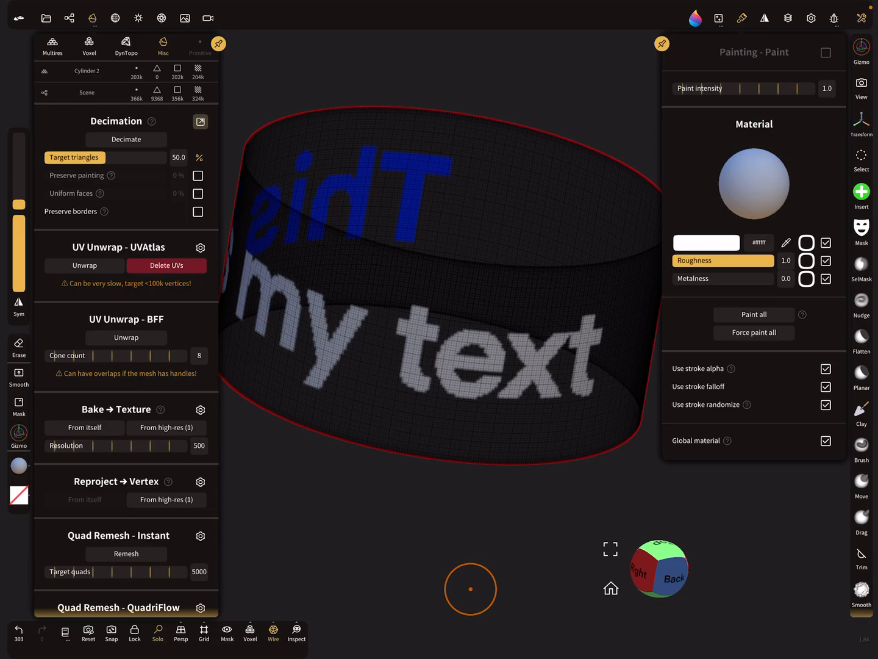
click(788, 17)
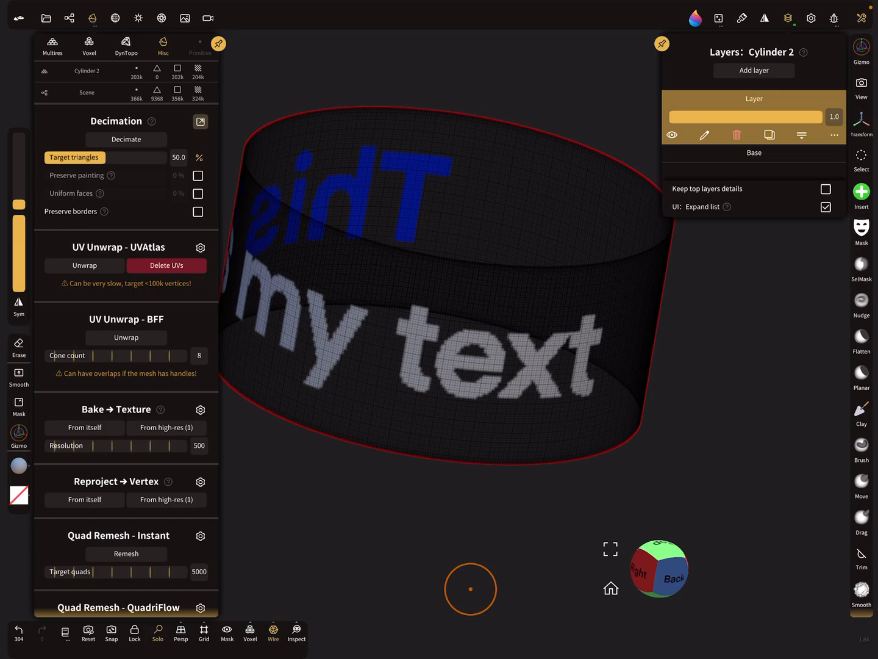
click(200, 409)
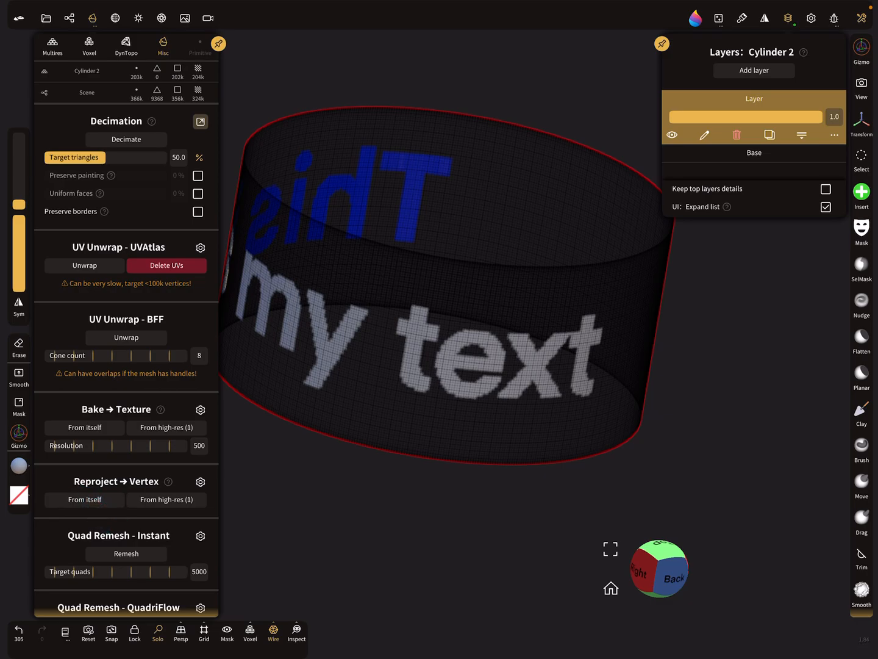
click(116, 18)
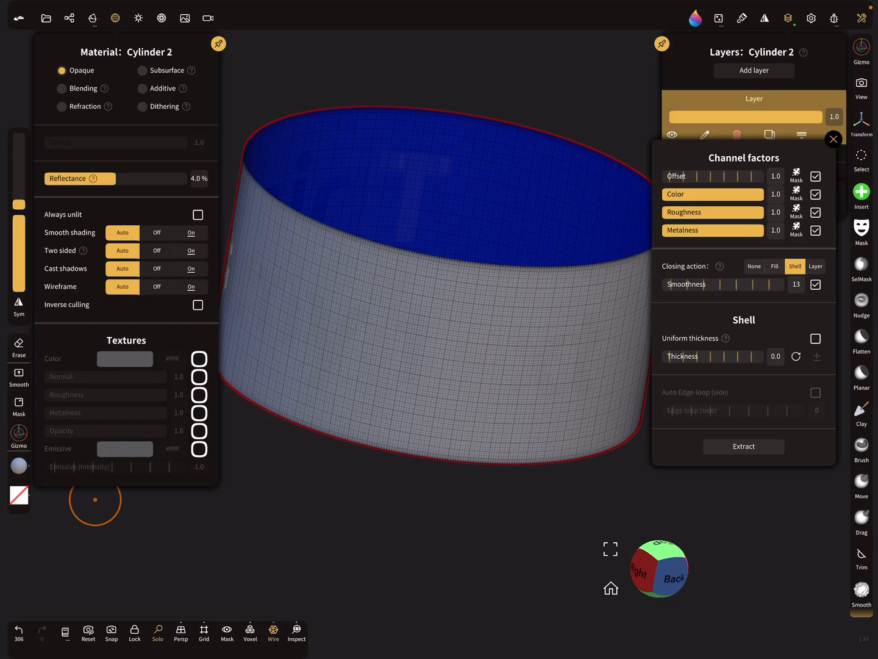
mouse_move(747, 203)
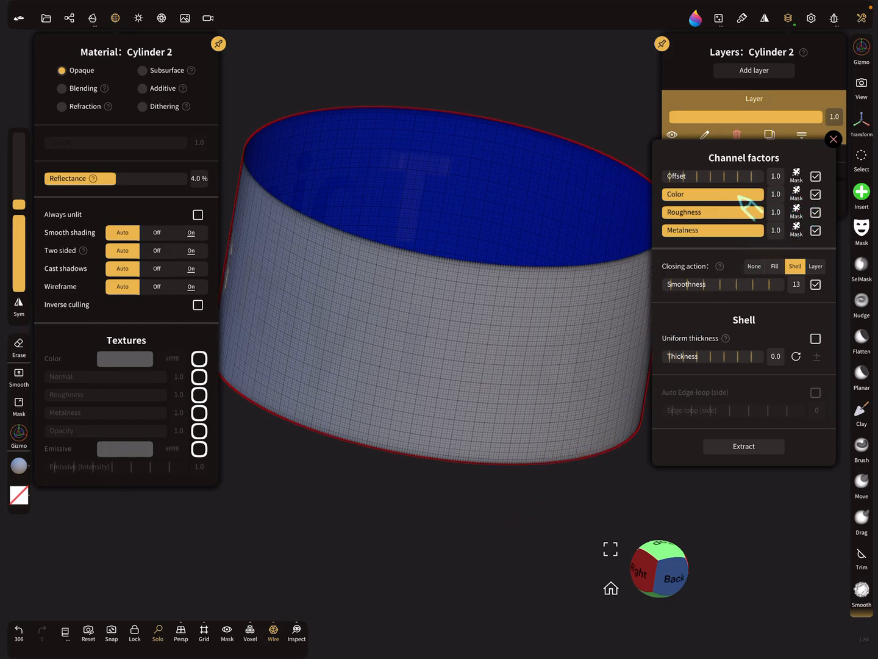
mouse_move(801, 210)
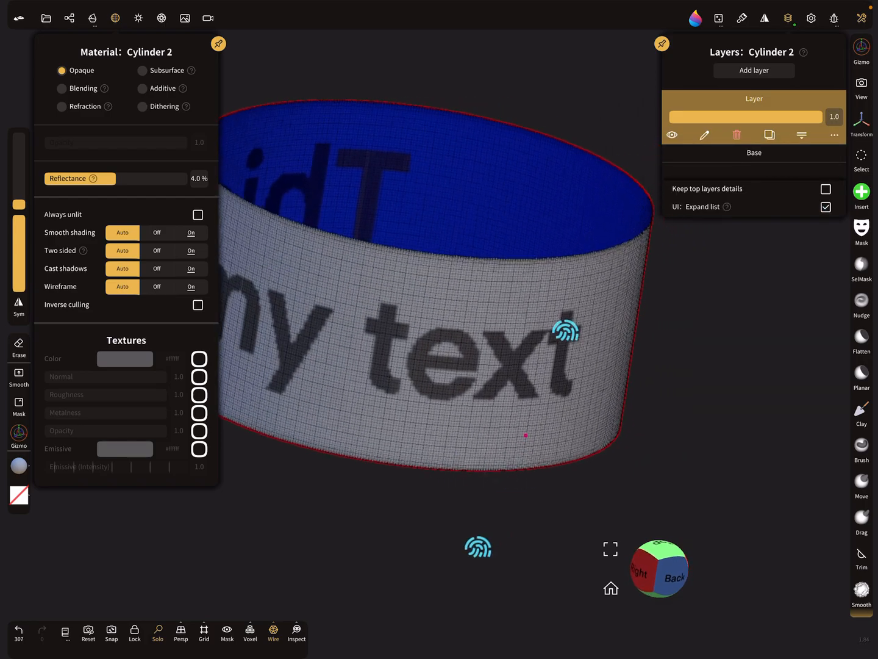
Mask the painted text and extract it with Shell closing as a new Cylinder 2 ext object.
drag(568, 329, 475, 543)
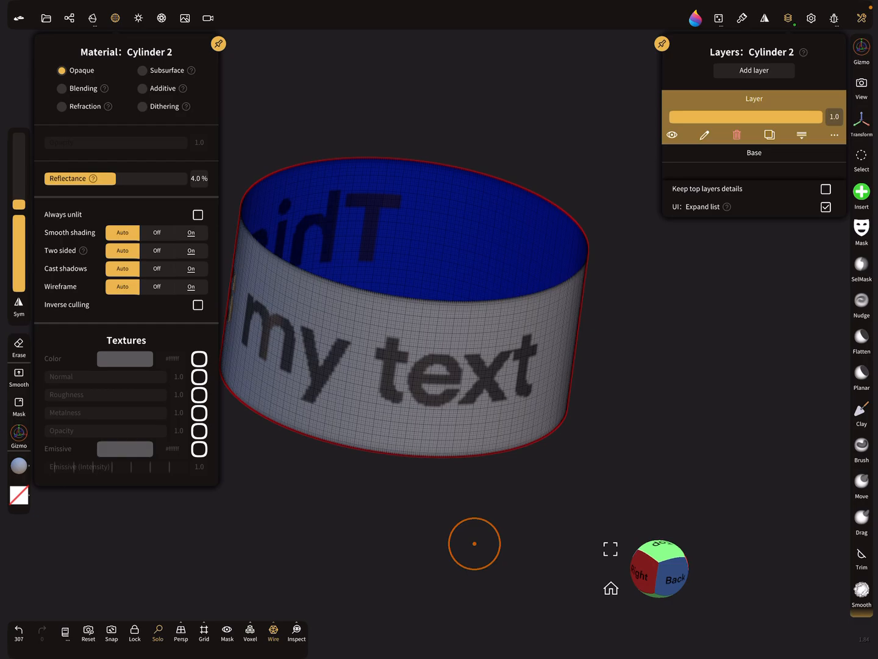
click(862, 229)
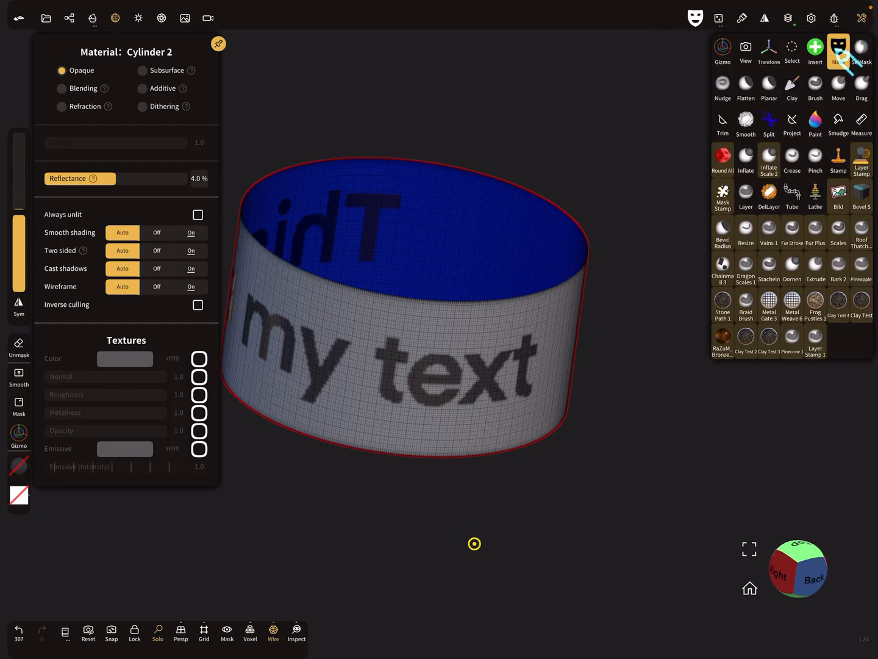
click(839, 51)
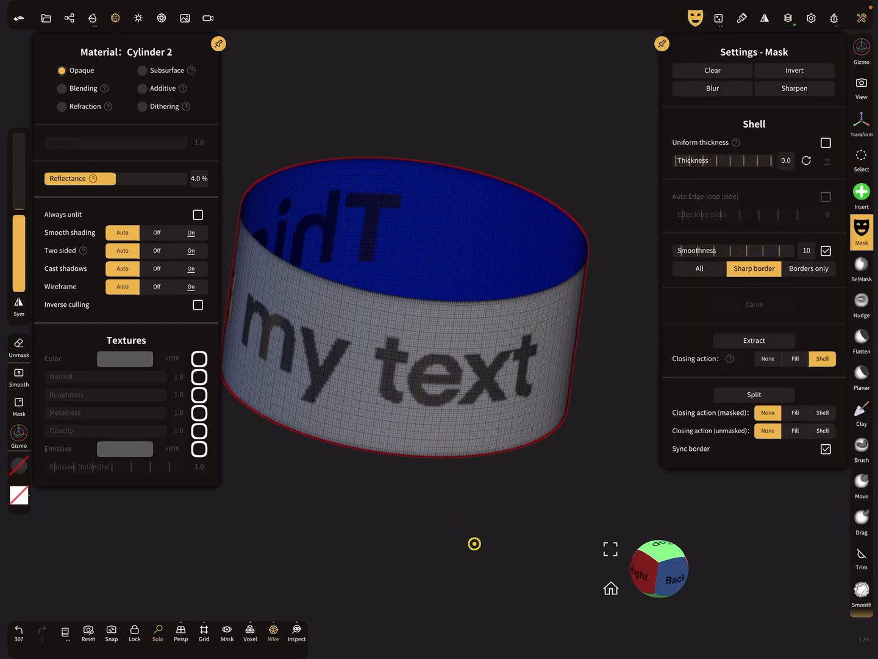
drag(427, 305, 421, 293)
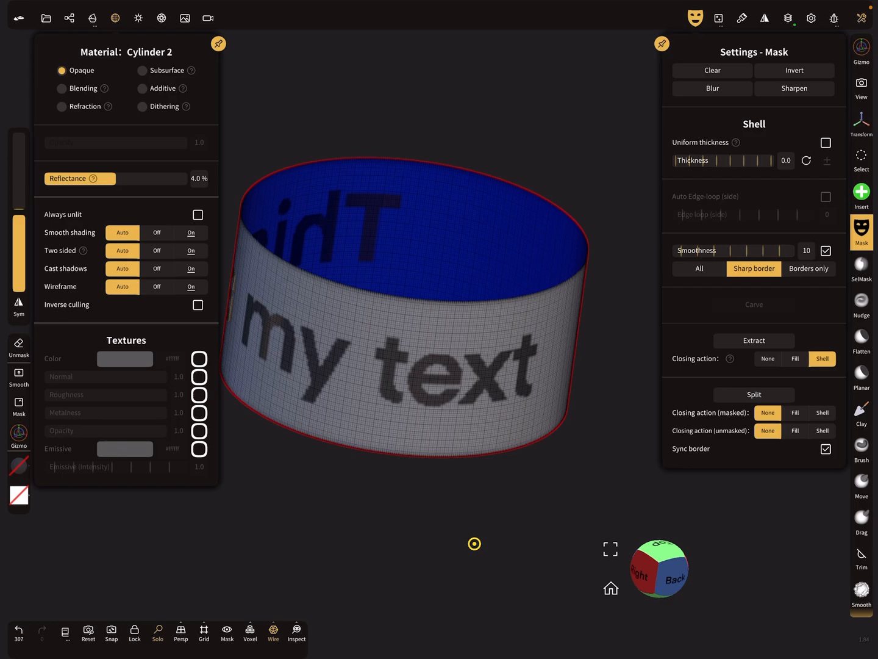
click(754, 340)
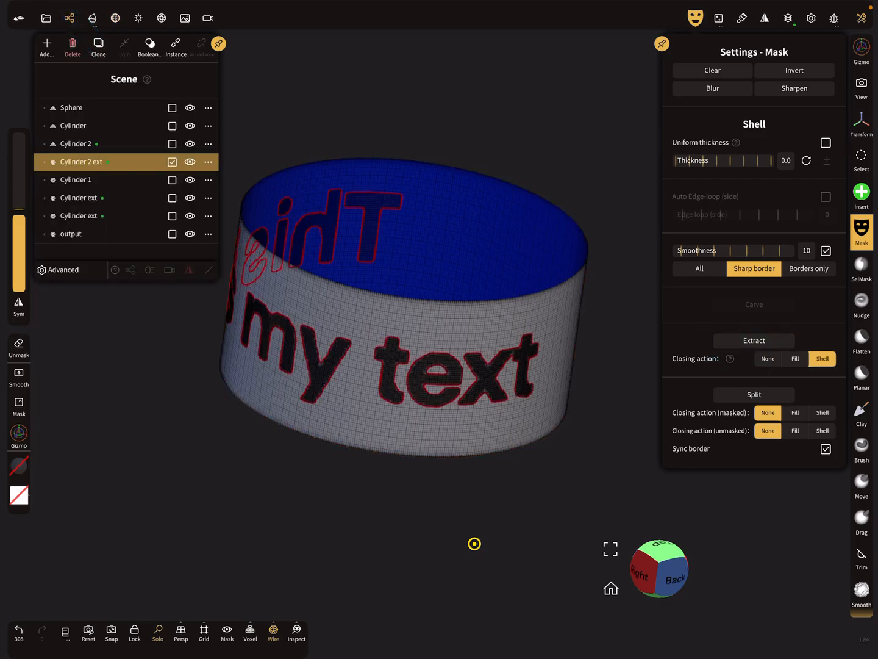
click(73, 144)
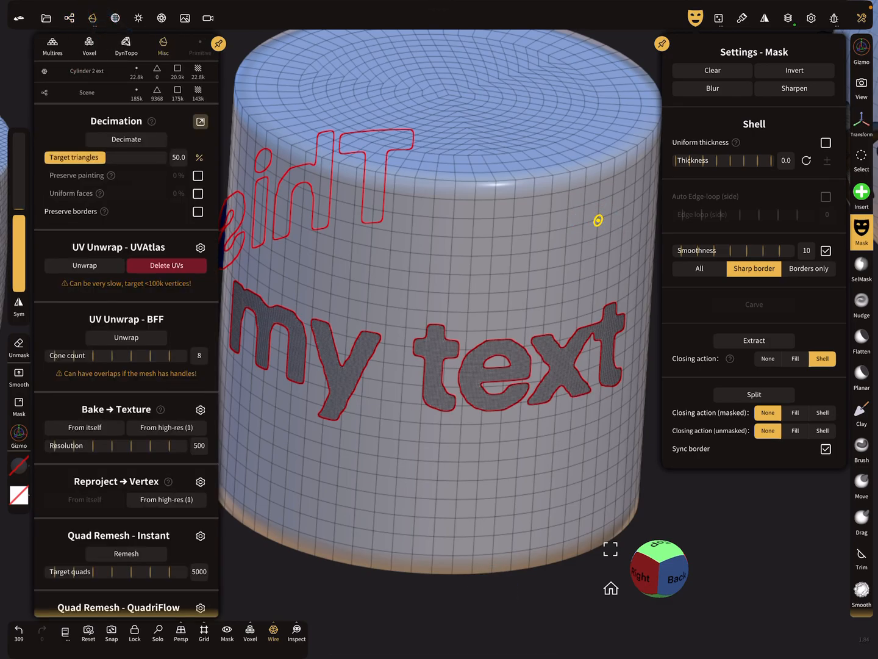
Enable Color in the Reproject Vertex options so the letters keep the painted colour.
click(200, 410)
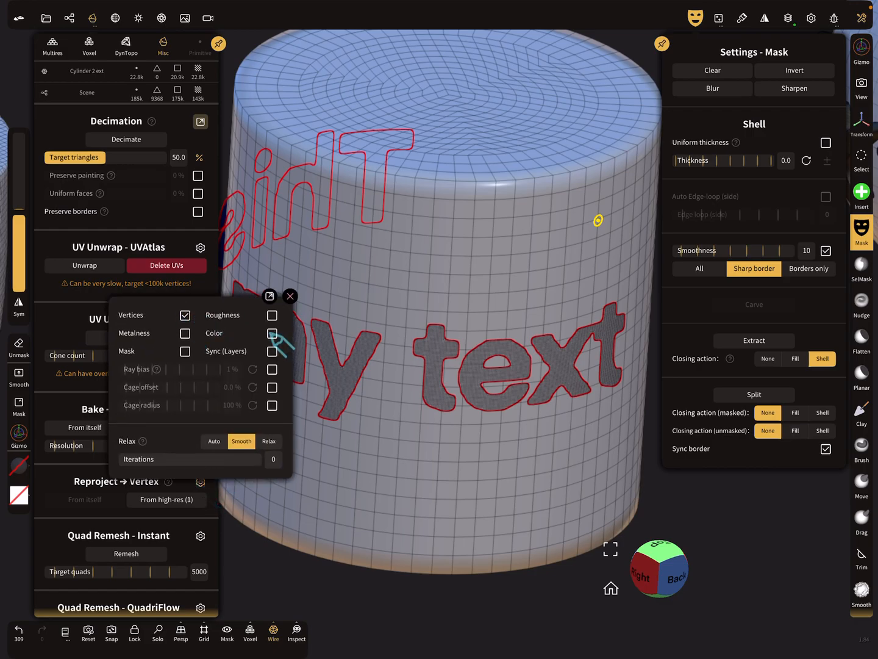
click(290, 295)
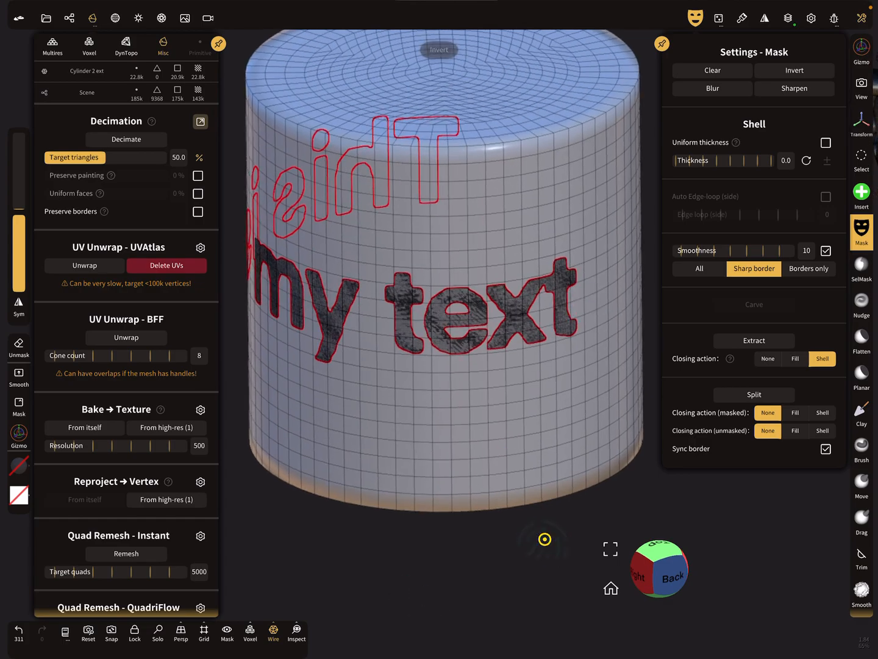
drag(708, 160, 738, 159)
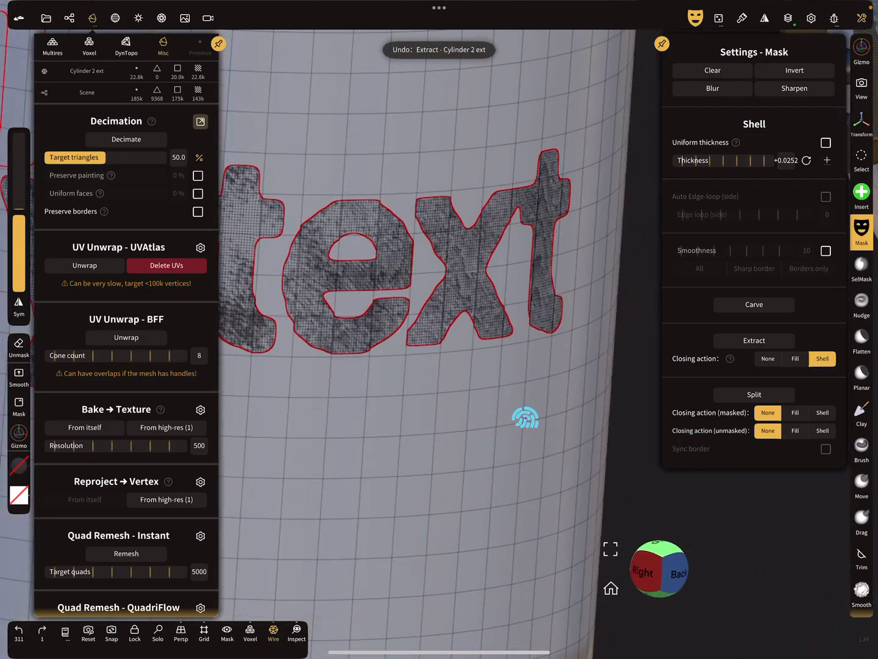
Re-extract the letters at thickness -0.0252 and smooth the ragged edges of the x.
click(156, 632)
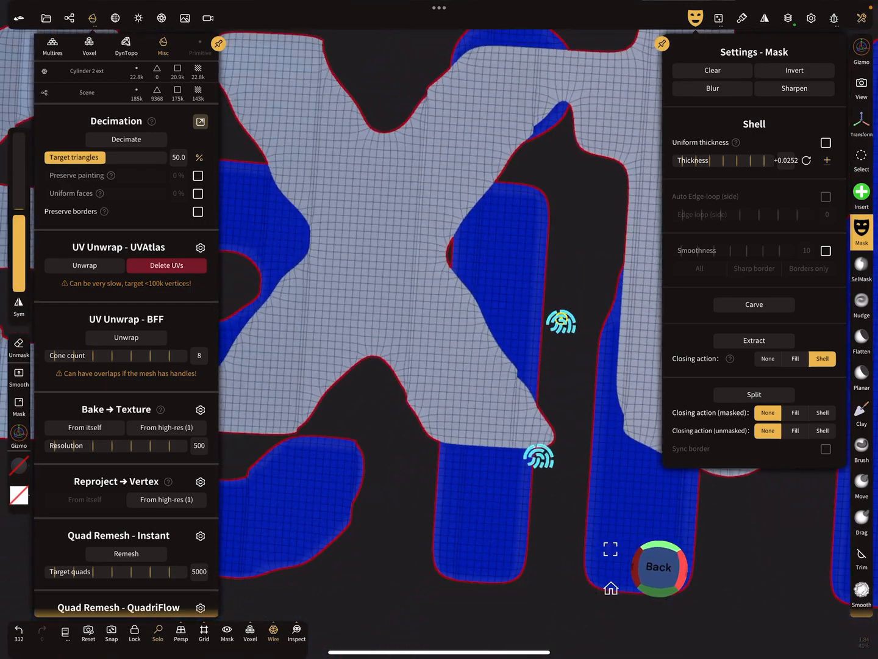
click(861, 592)
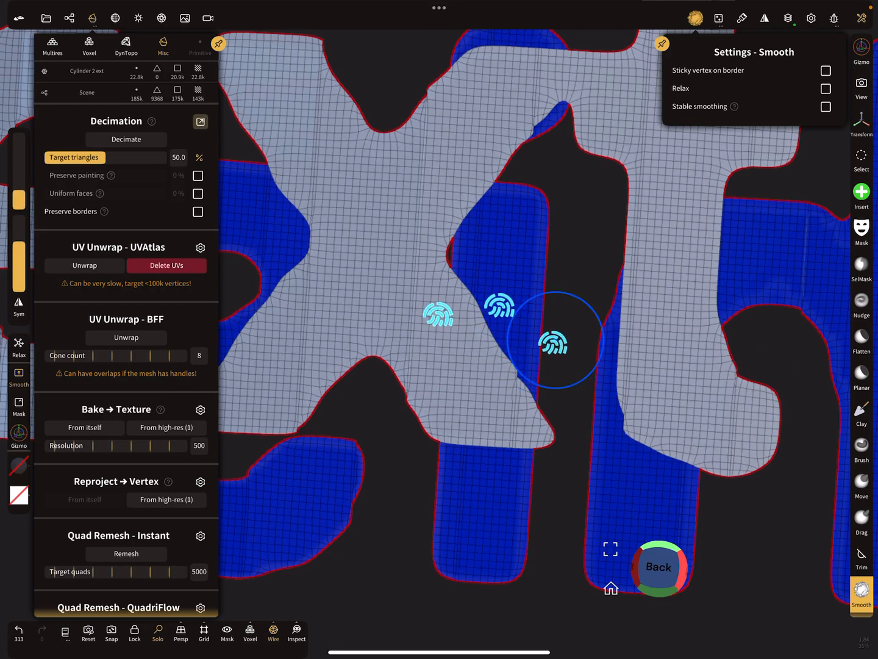
drag(555, 339, 523, 403)
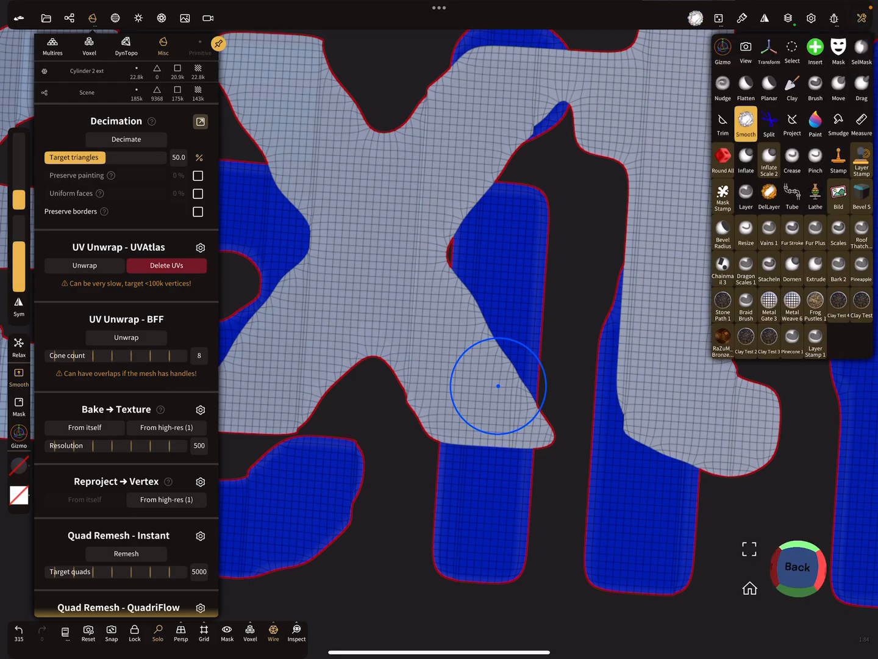
click(838, 50)
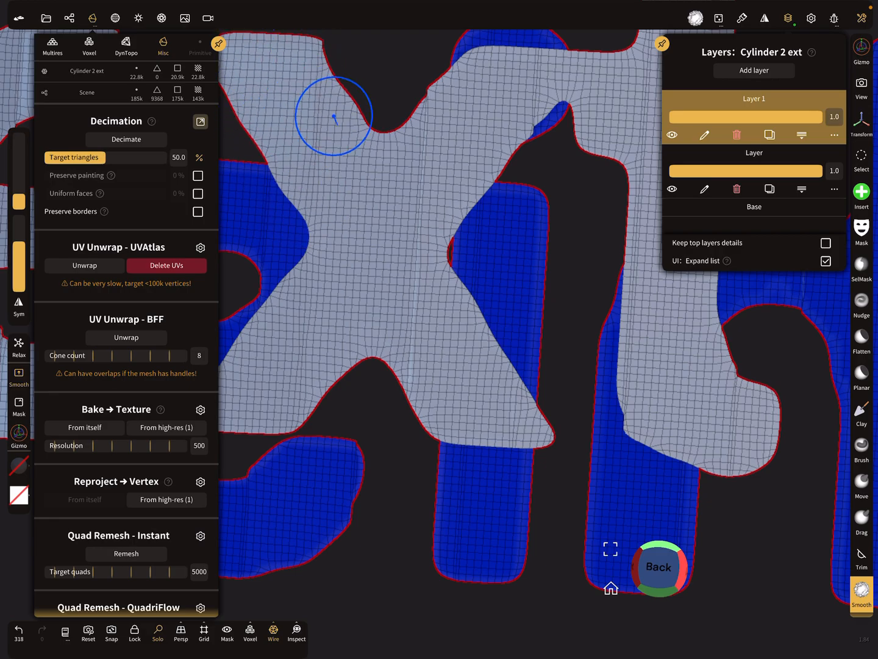
drag(332, 116, 547, 102)
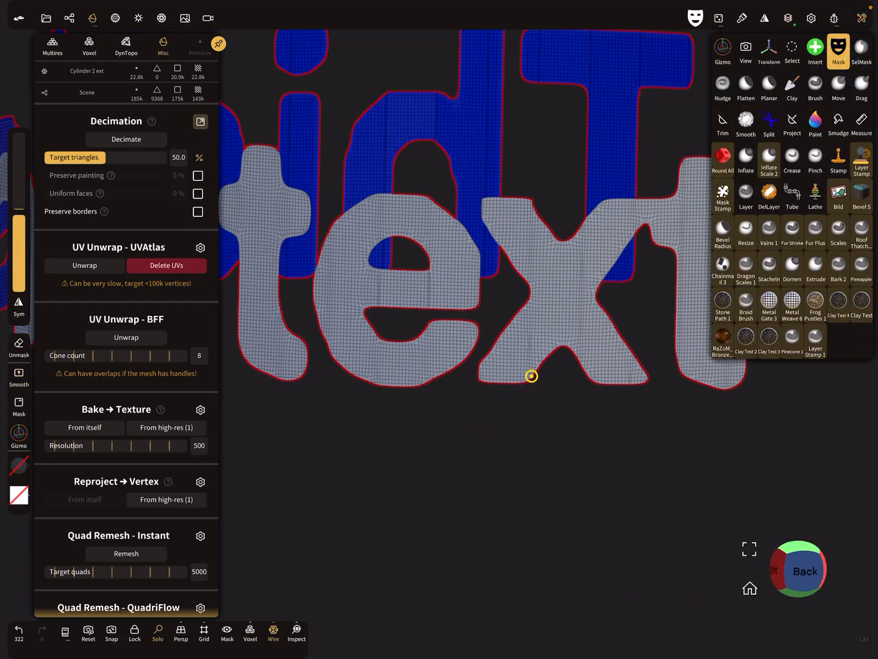
Return to the Mask tool and set the letter object's Smooth shading to Off.
click(838, 52)
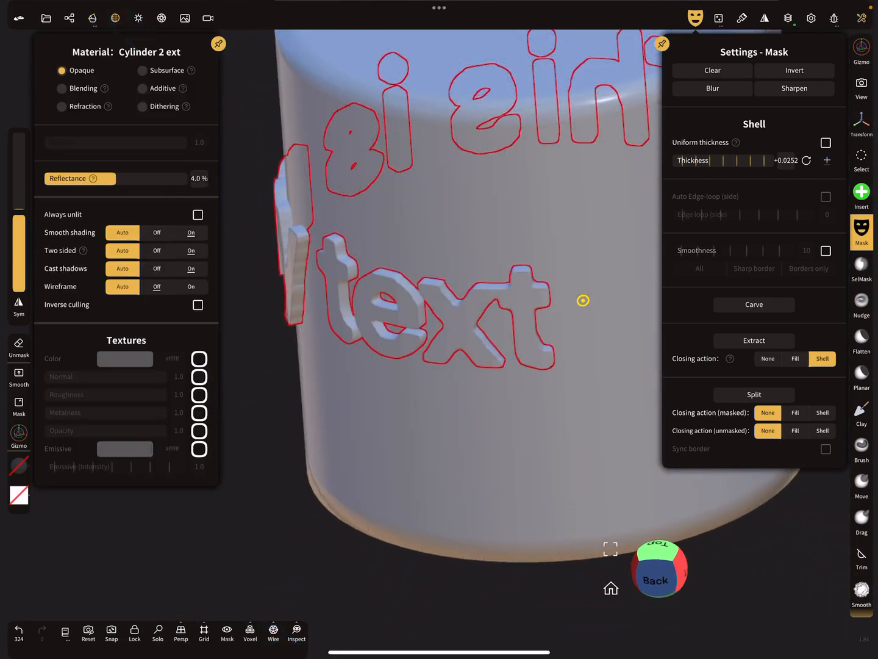
click(156, 232)
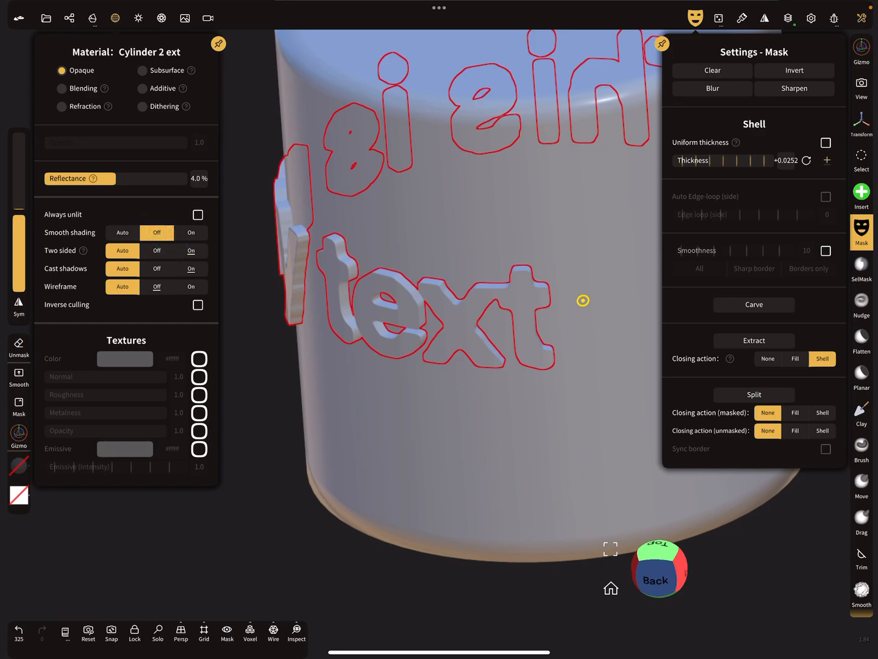